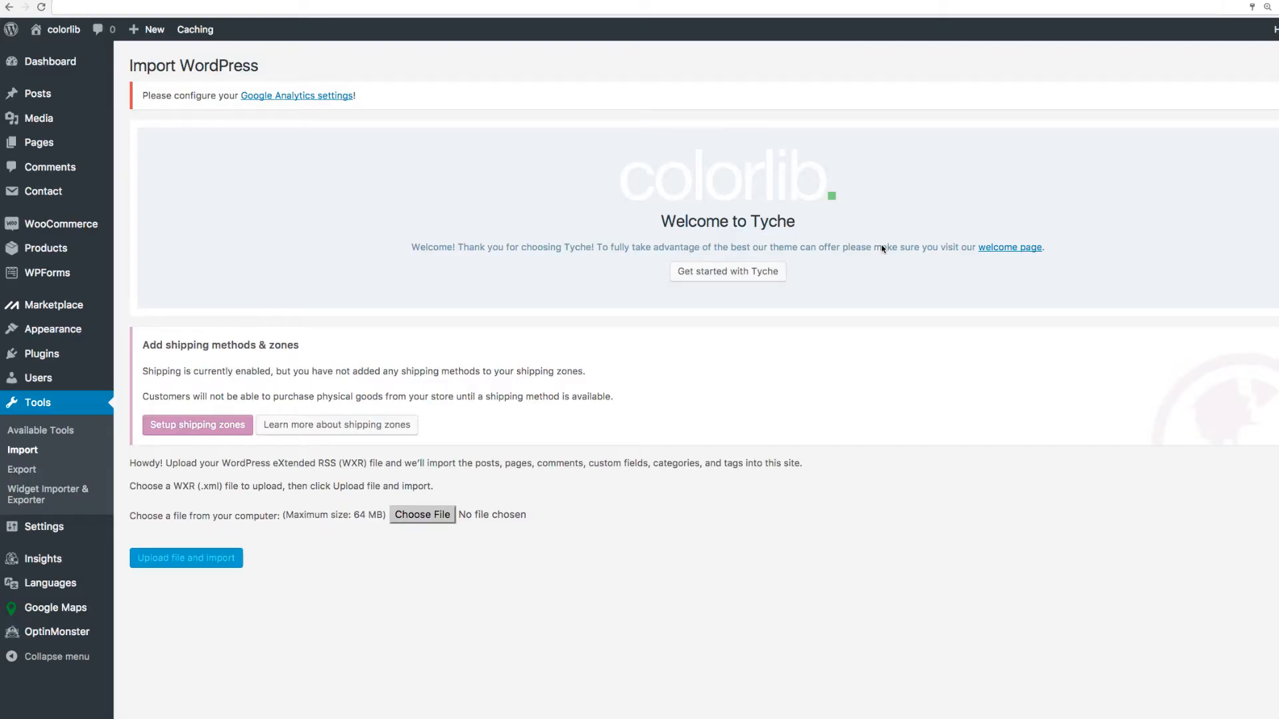
pyautogui.moveTo(273, 282)
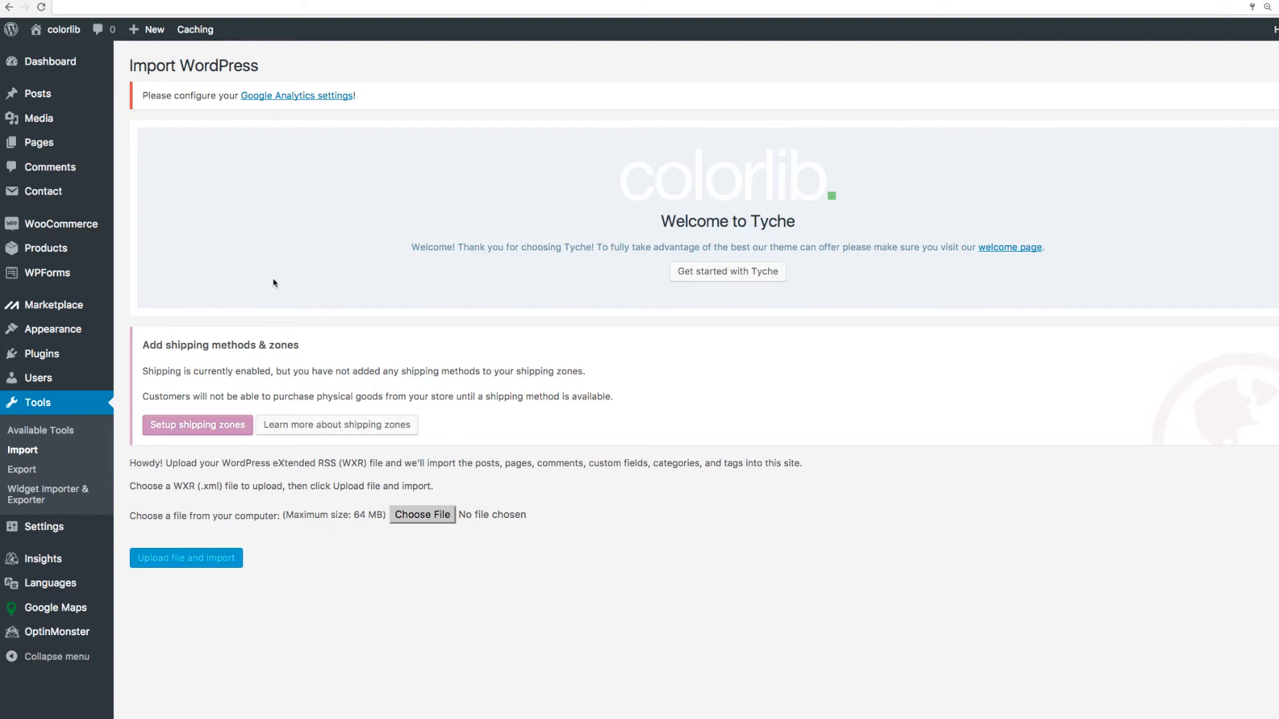
pyautogui.moveTo(882, 249)
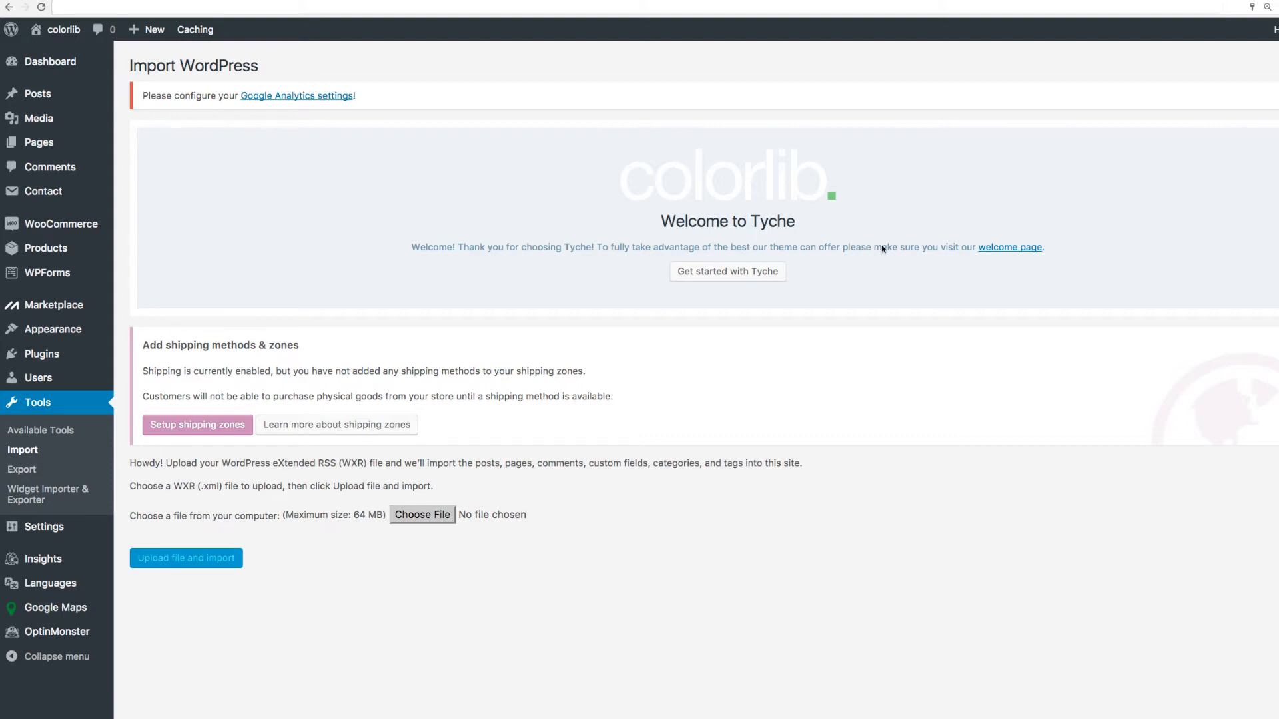
pyautogui.moveTo(273, 282)
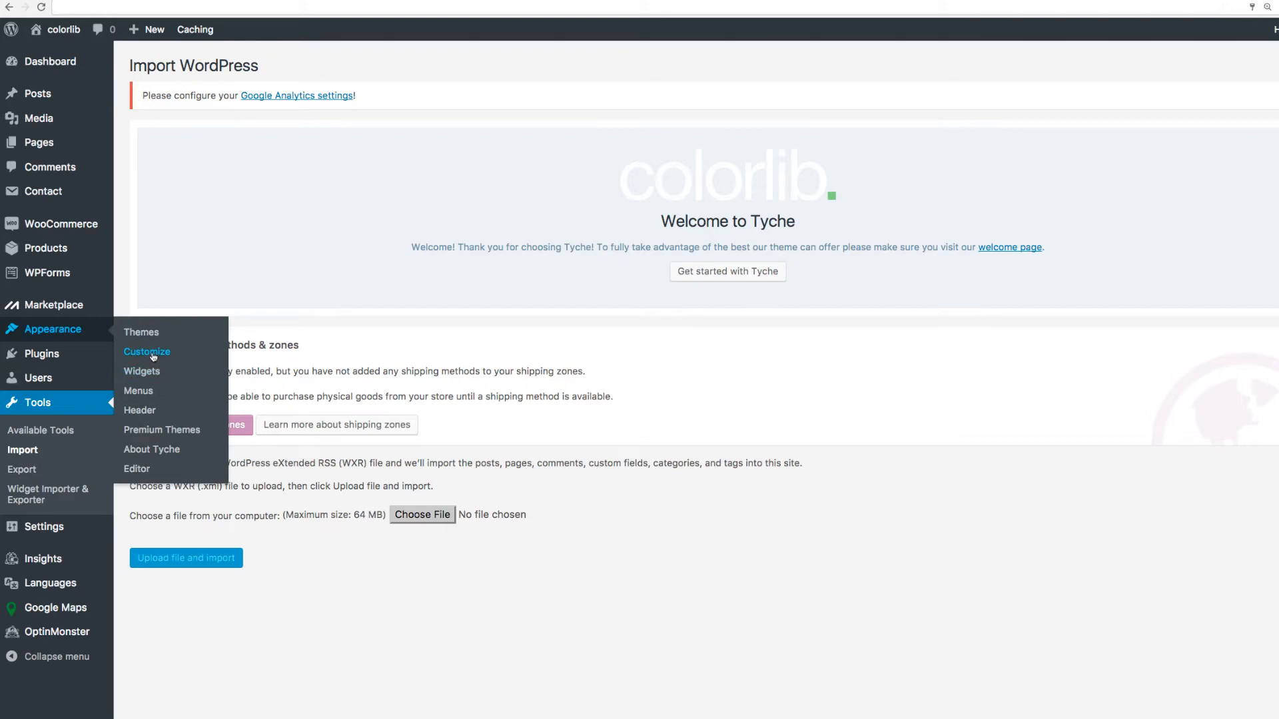
# Enter the theme customizer's Front Page Sections panel from Appearance > Customize.
pyautogui.click(146, 352)
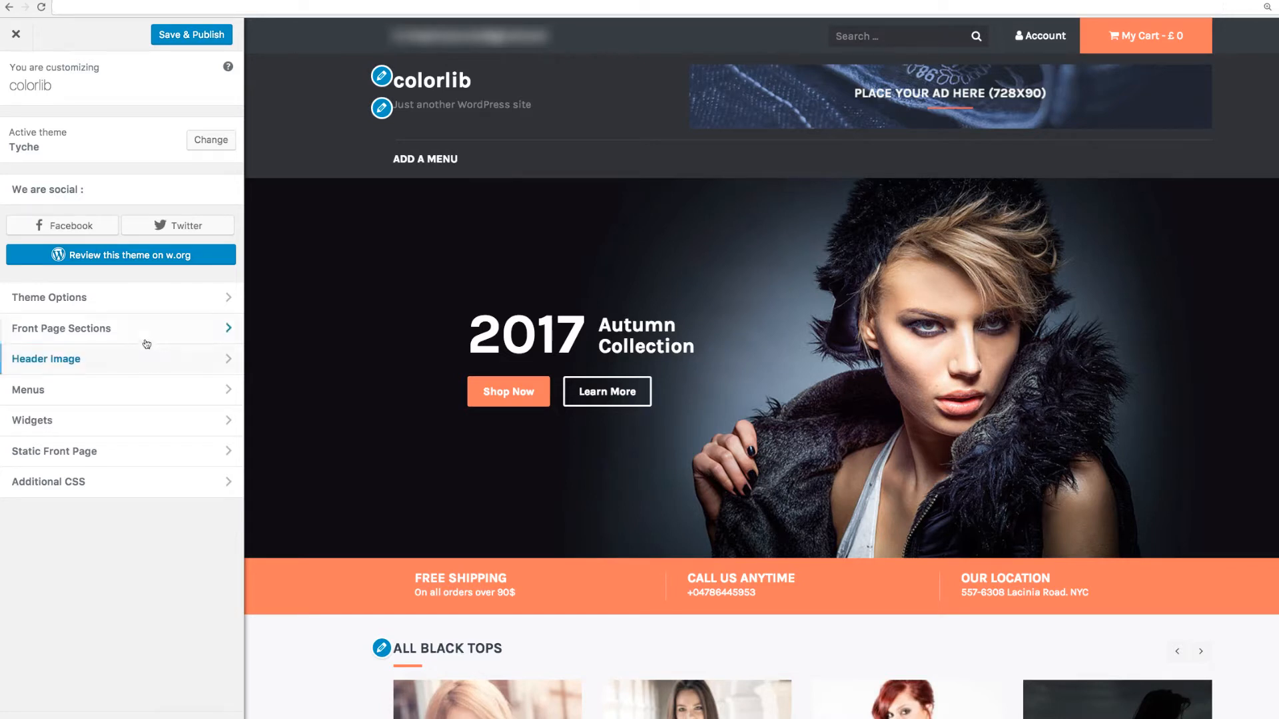
pyautogui.click(62, 327)
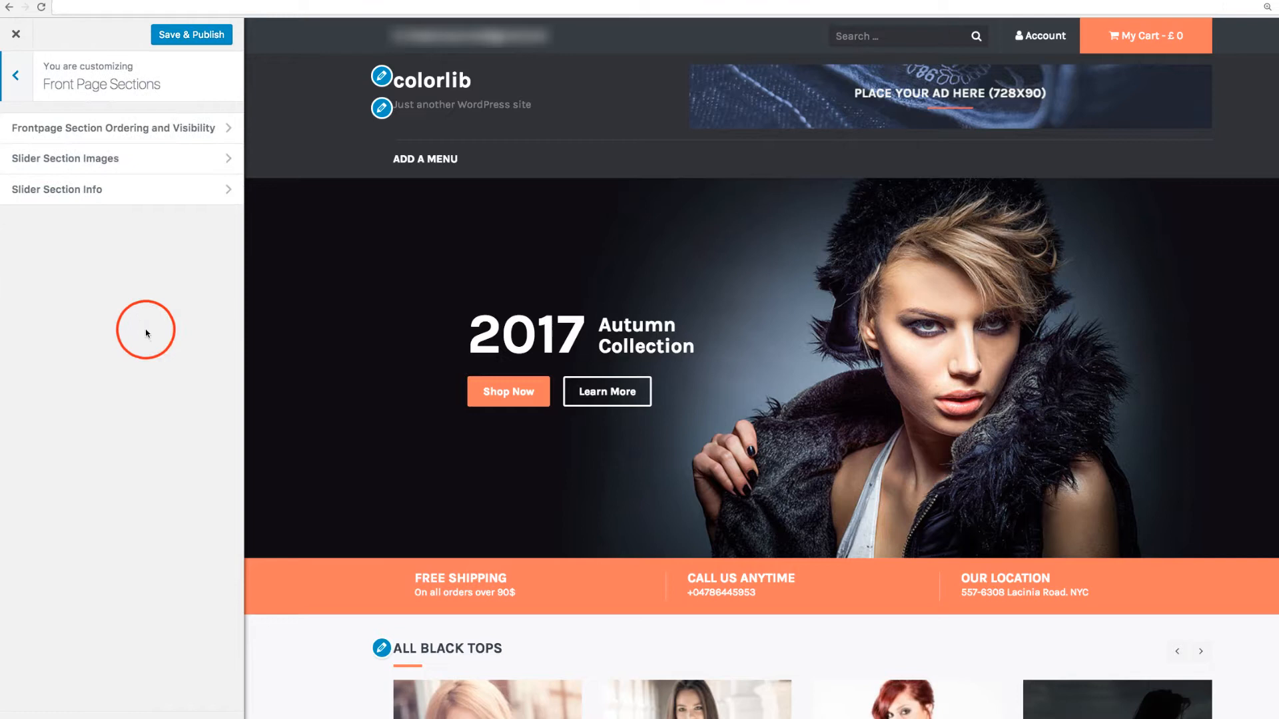
pyautogui.moveTo(121, 278)
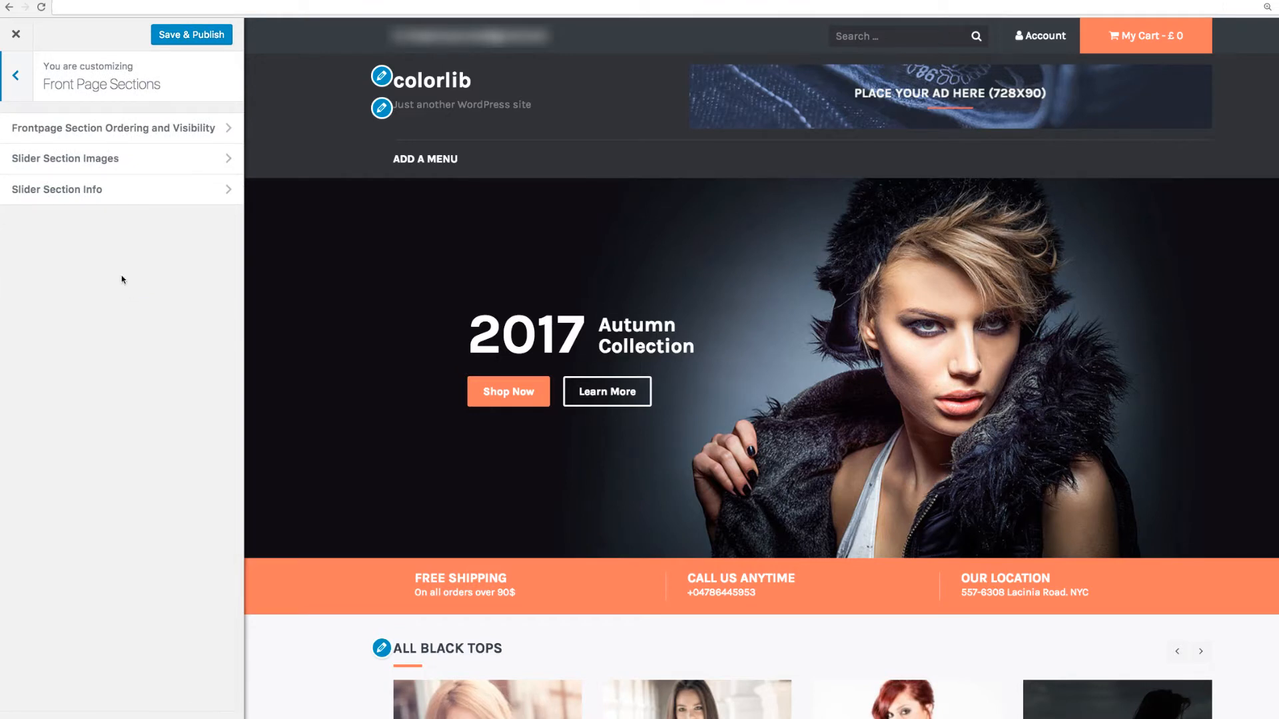
pyautogui.click(114, 128)
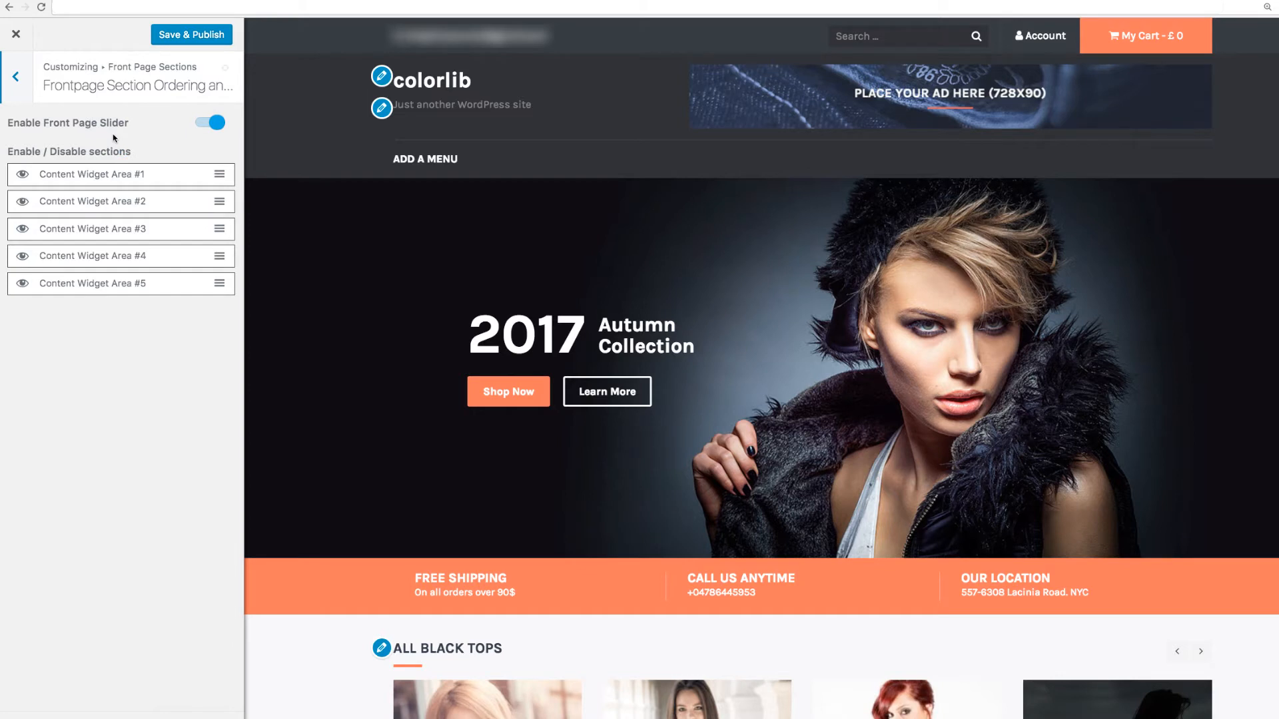
pyautogui.moveTo(182, 148)
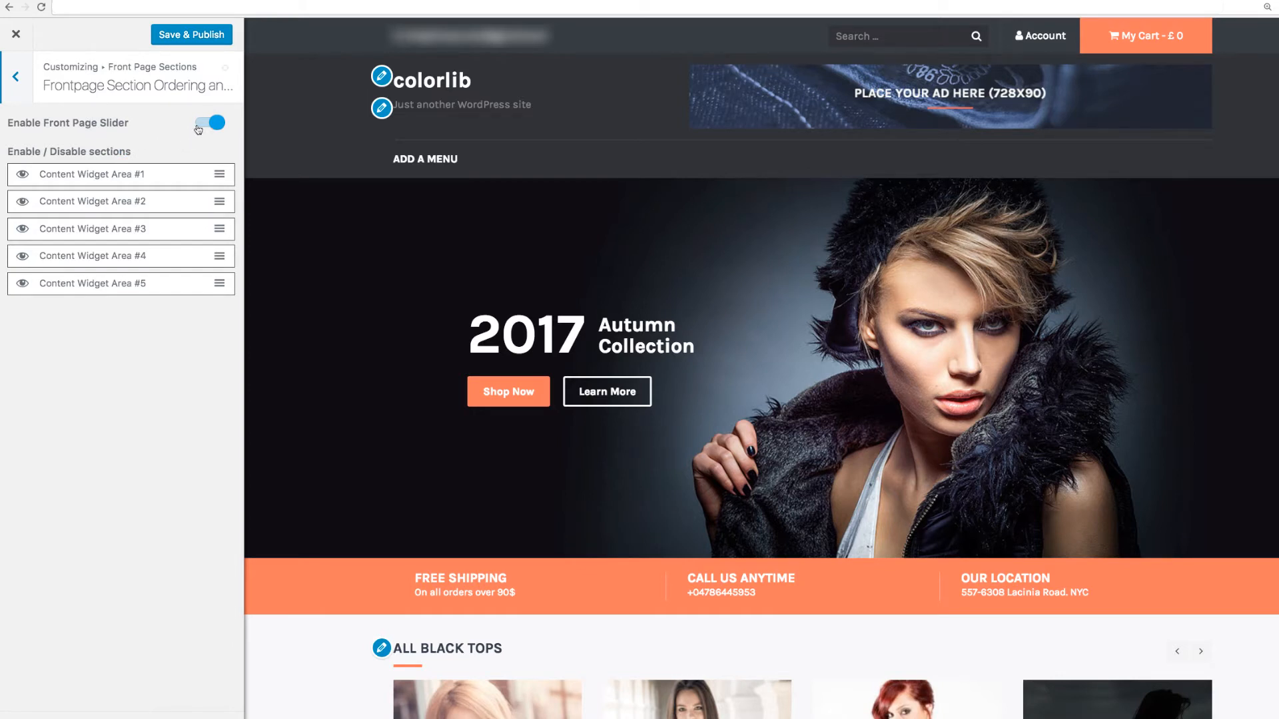
pyautogui.click(212, 123)
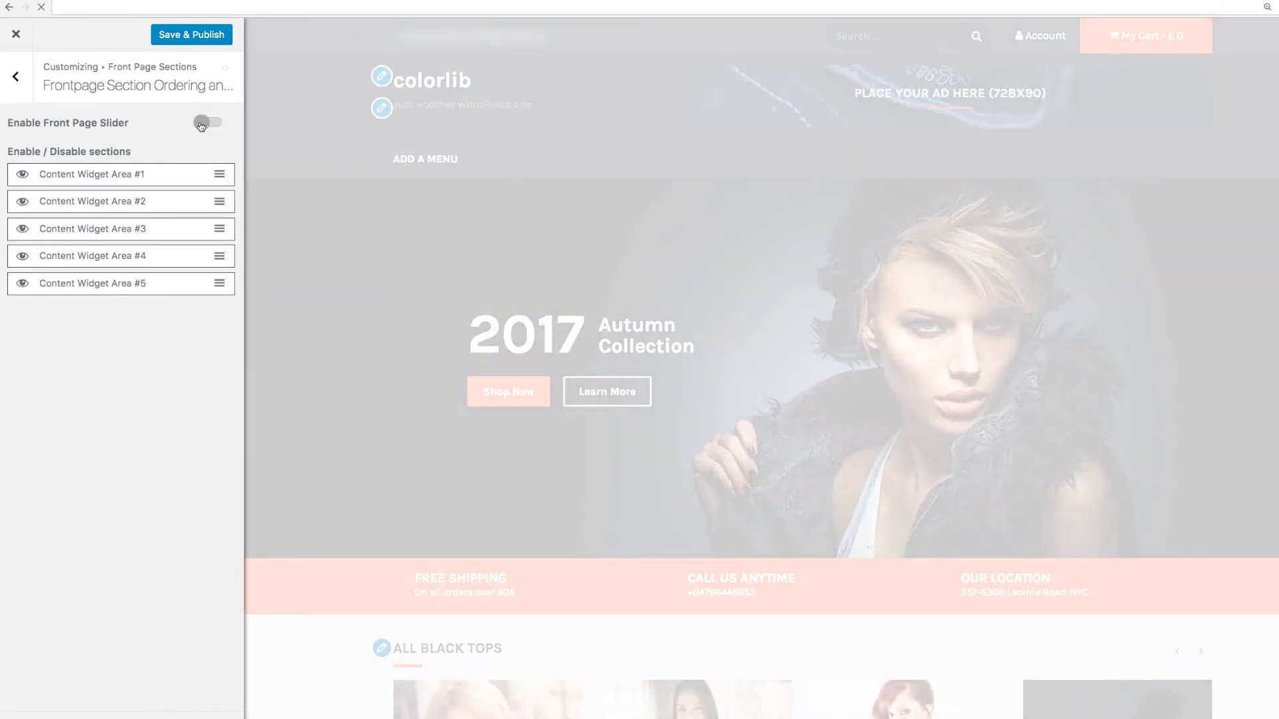
pyautogui.click(208, 123)
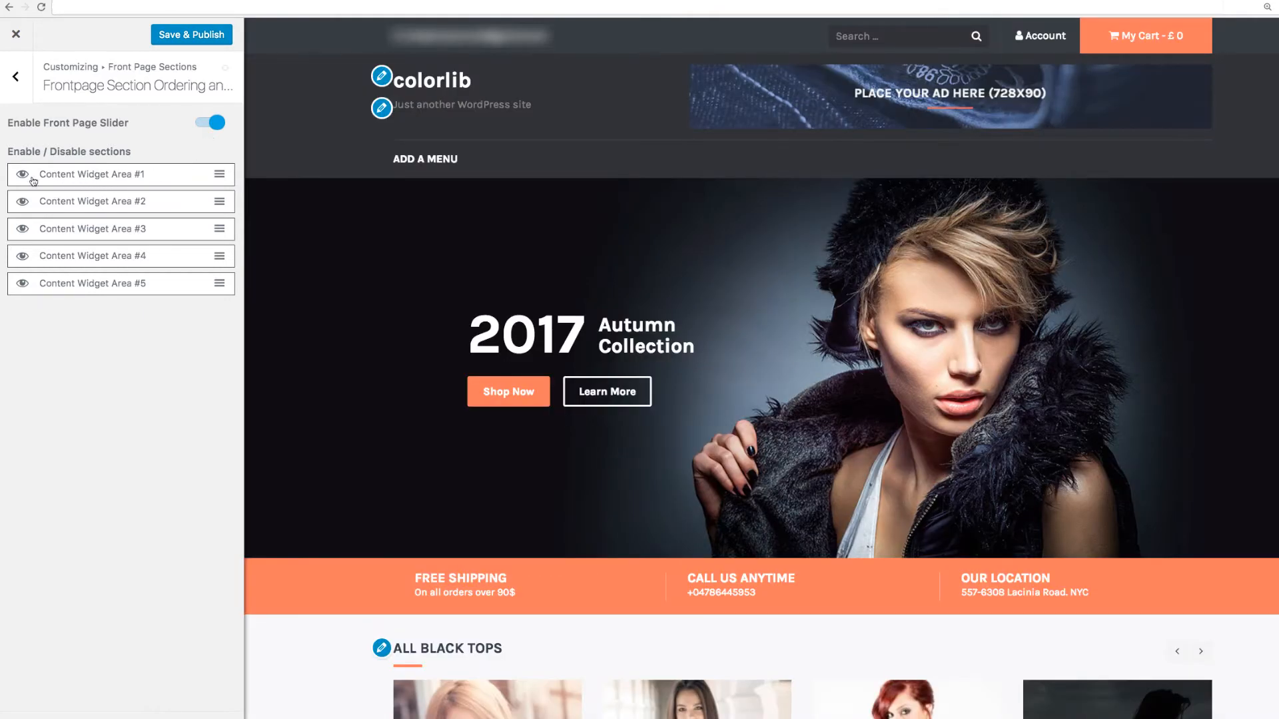
pyautogui.click(23, 173)
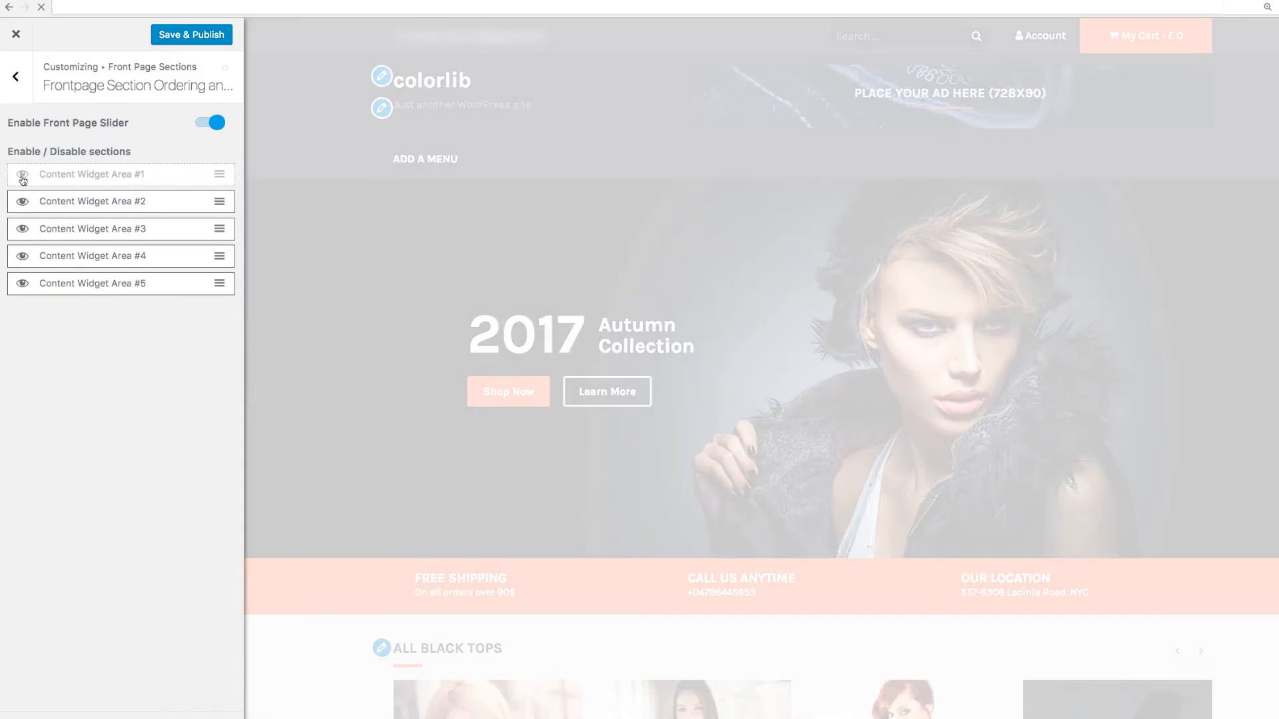
pyautogui.click(23, 177)
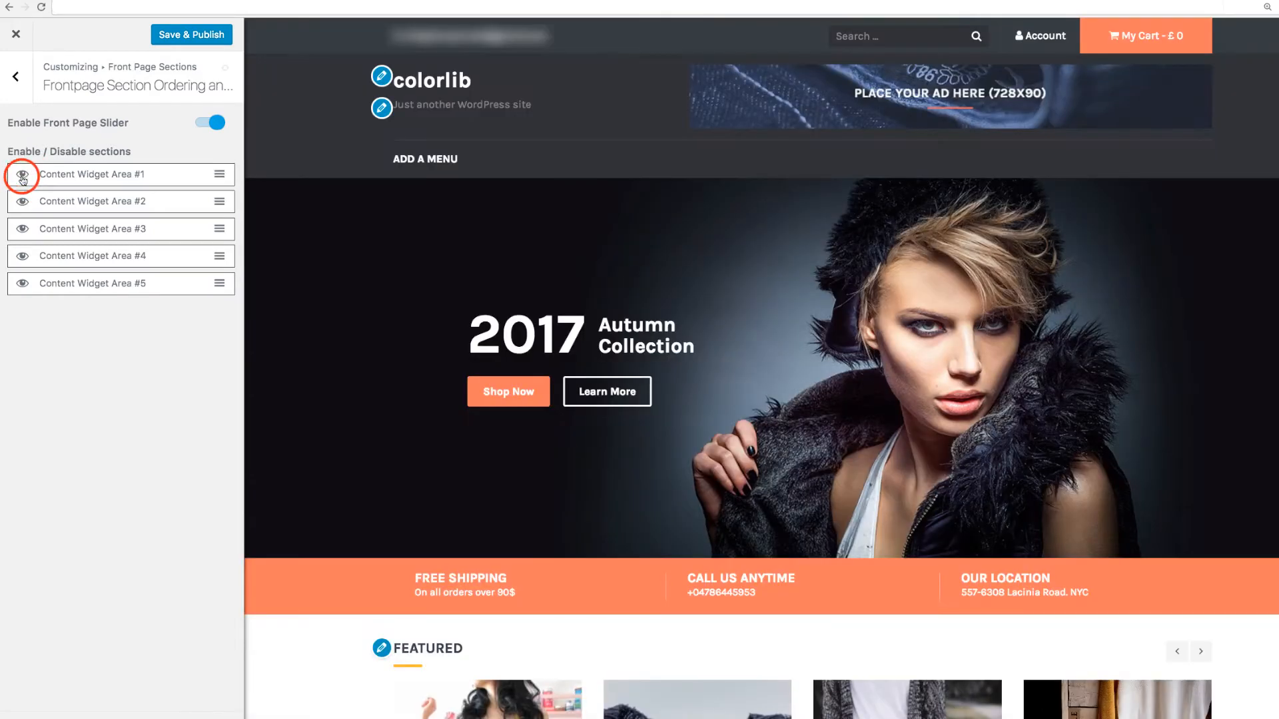
pyautogui.click(22, 174)
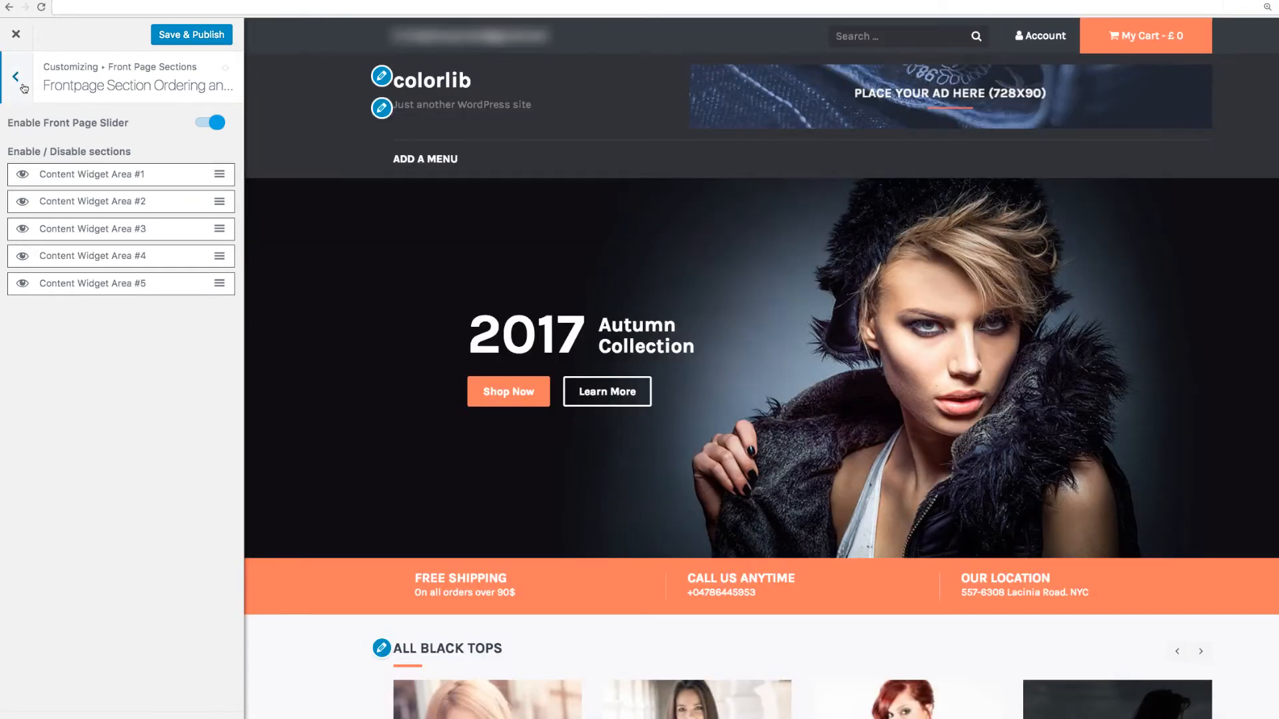
pyautogui.click(14, 76)
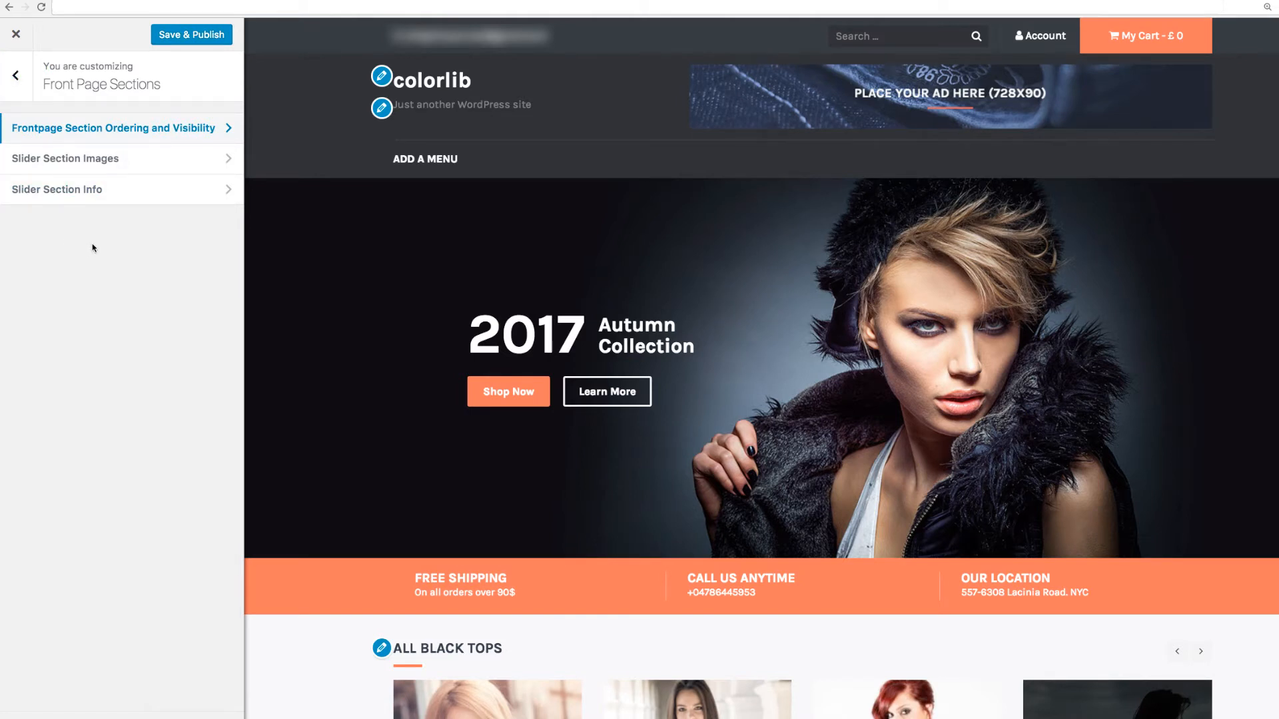
# Give the slider a center-aligned layout and a first background image.
pyautogui.click(65, 158)
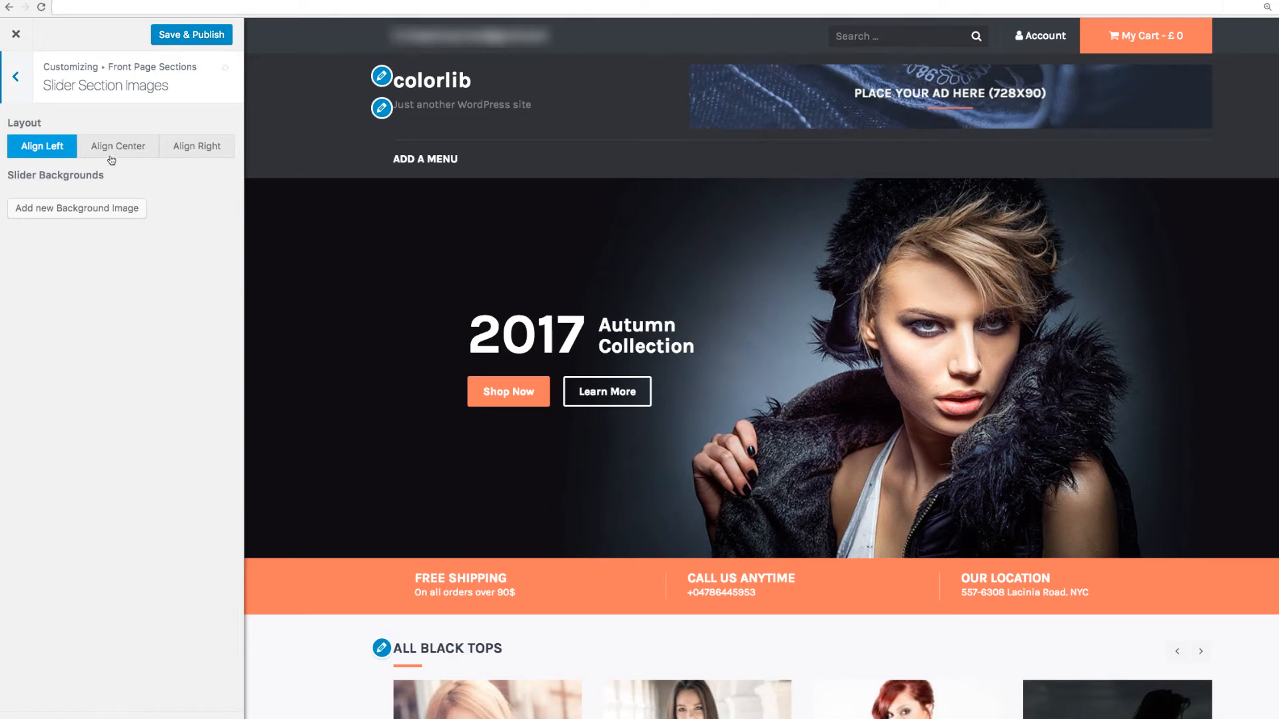
pyautogui.click(118, 147)
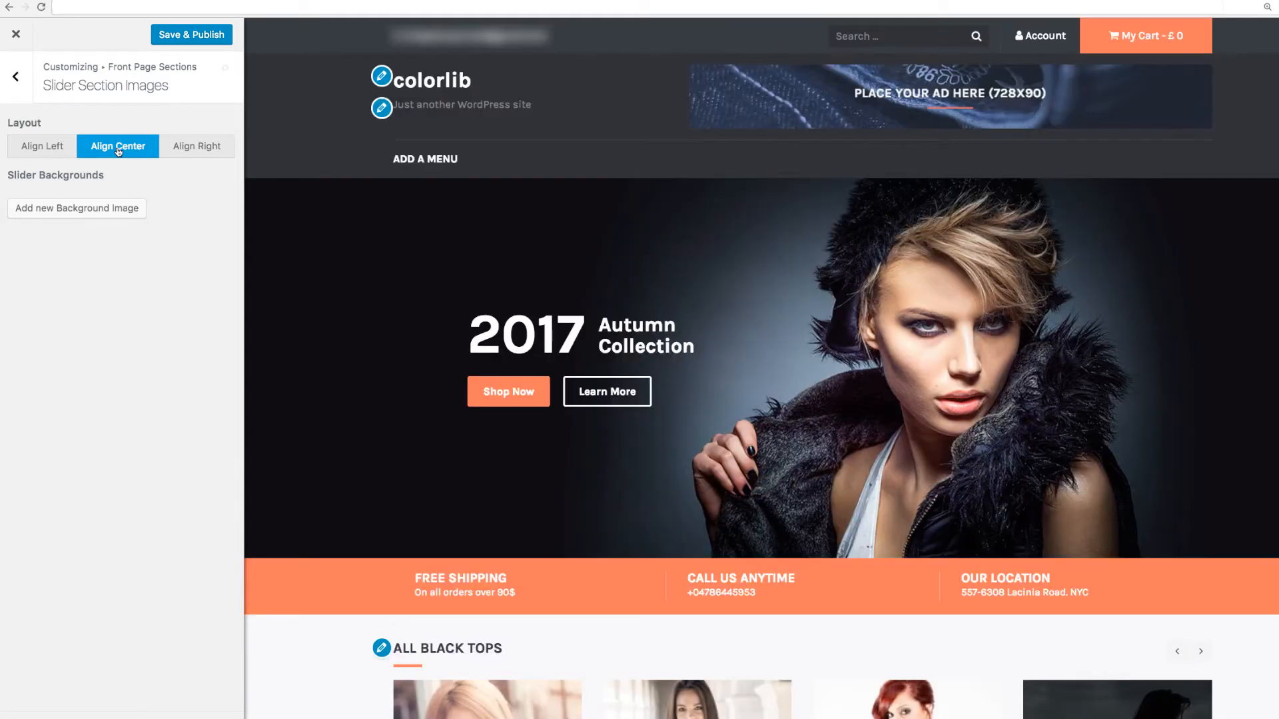
pyautogui.click(41, 147)
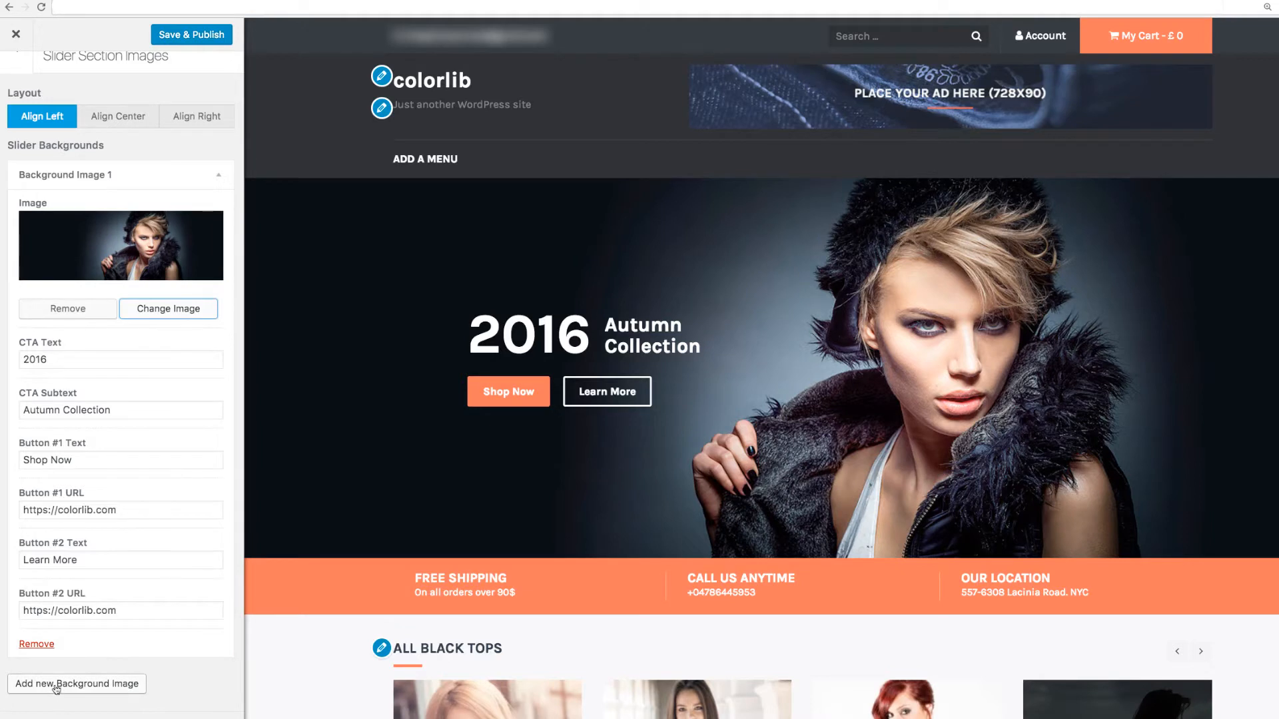
# Set the first slide's Autumn Collection subtext and Shop Now button, and add a second image slot.
pyautogui.click(120, 411)
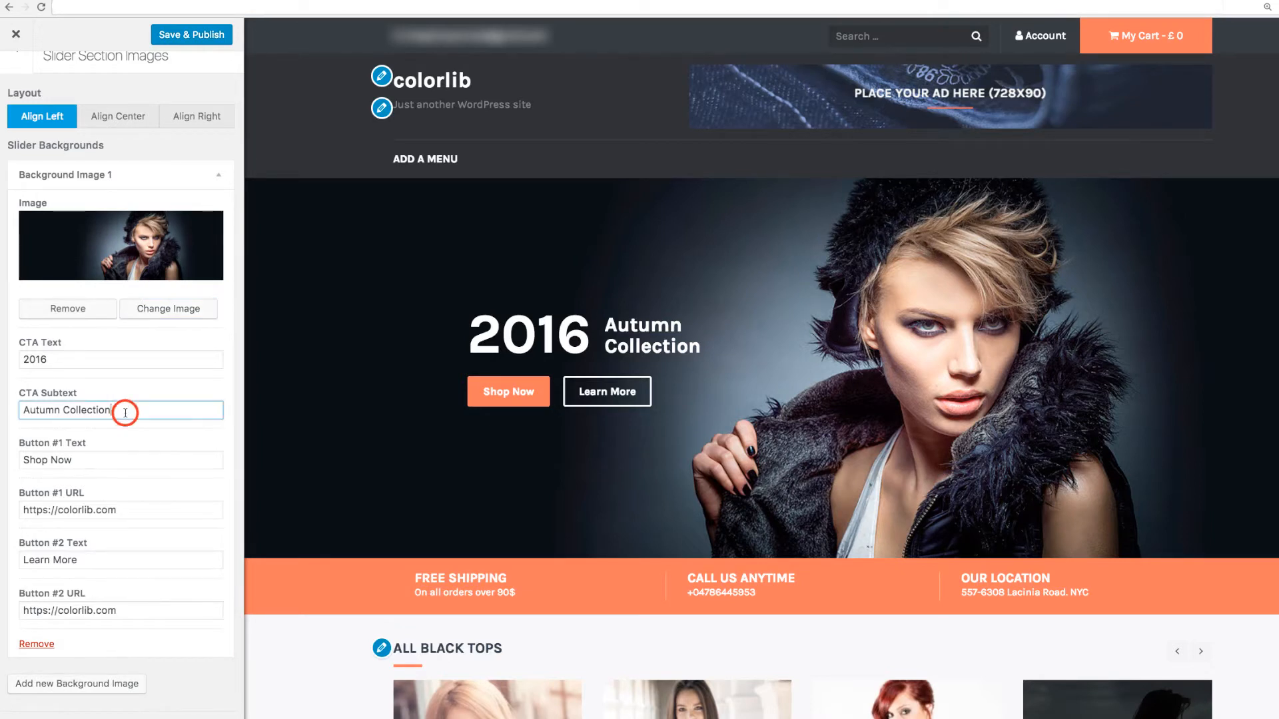
pyautogui.click(120, 460)
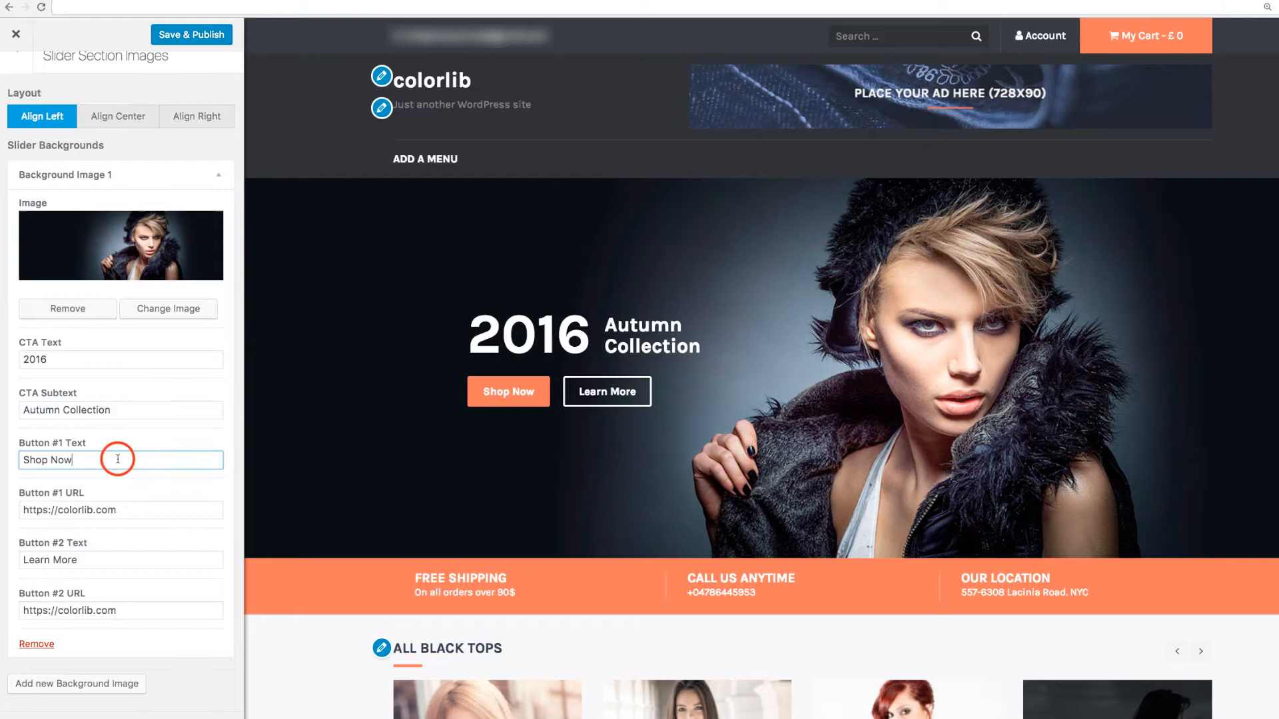
pyautogui.moveTo(125, 510)
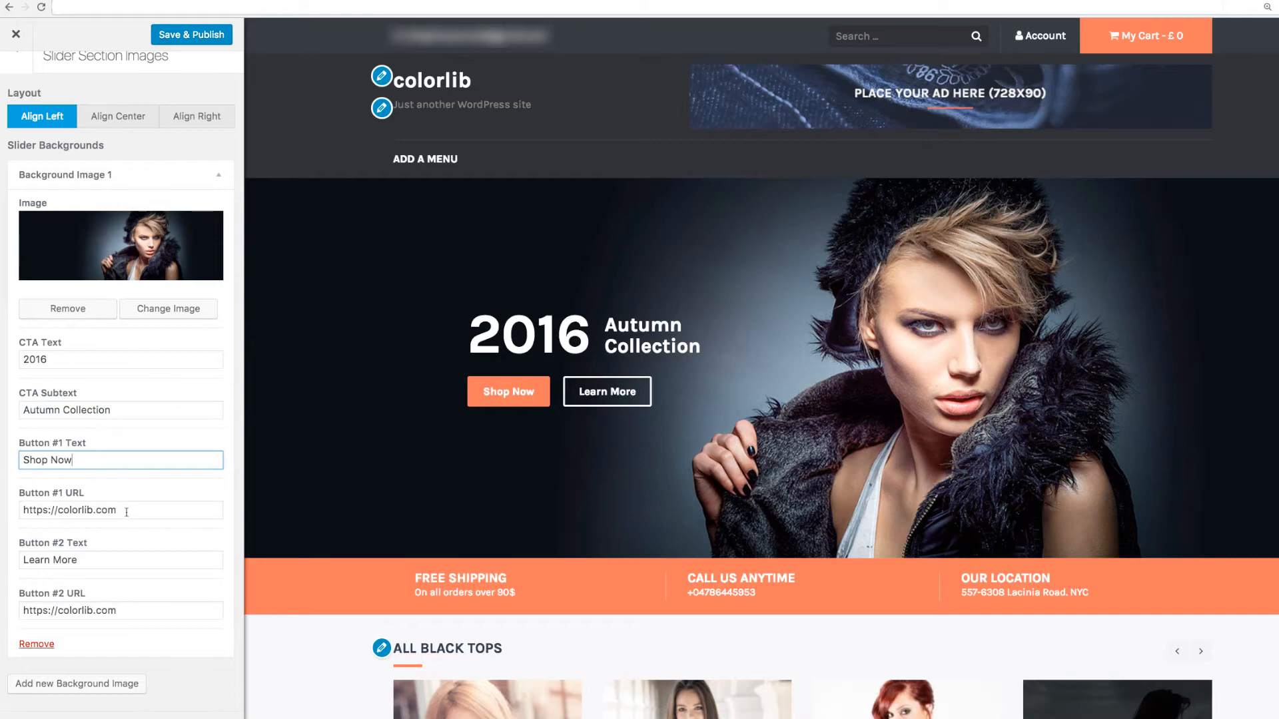
pyautogui.click(120, 510)
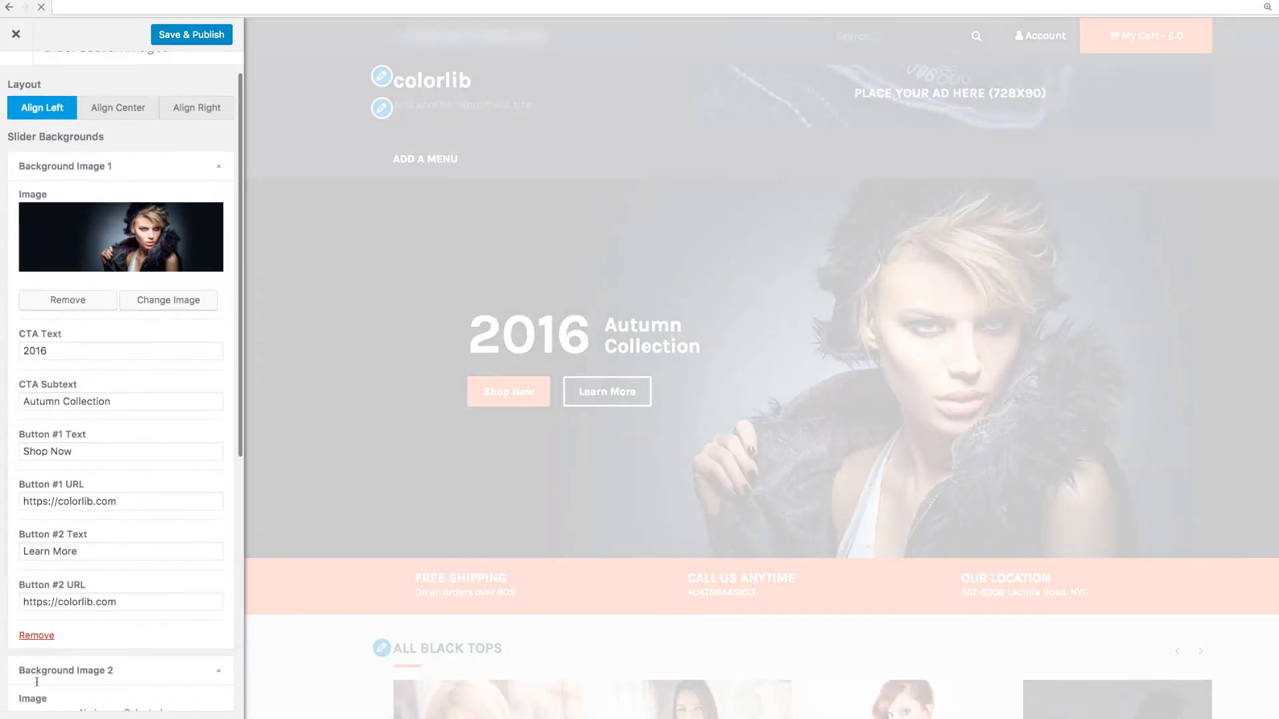
# Assign the Media Library photo of the woman in jeans as Background Image 2 and preview it.
pyautogui.scroll(-3)
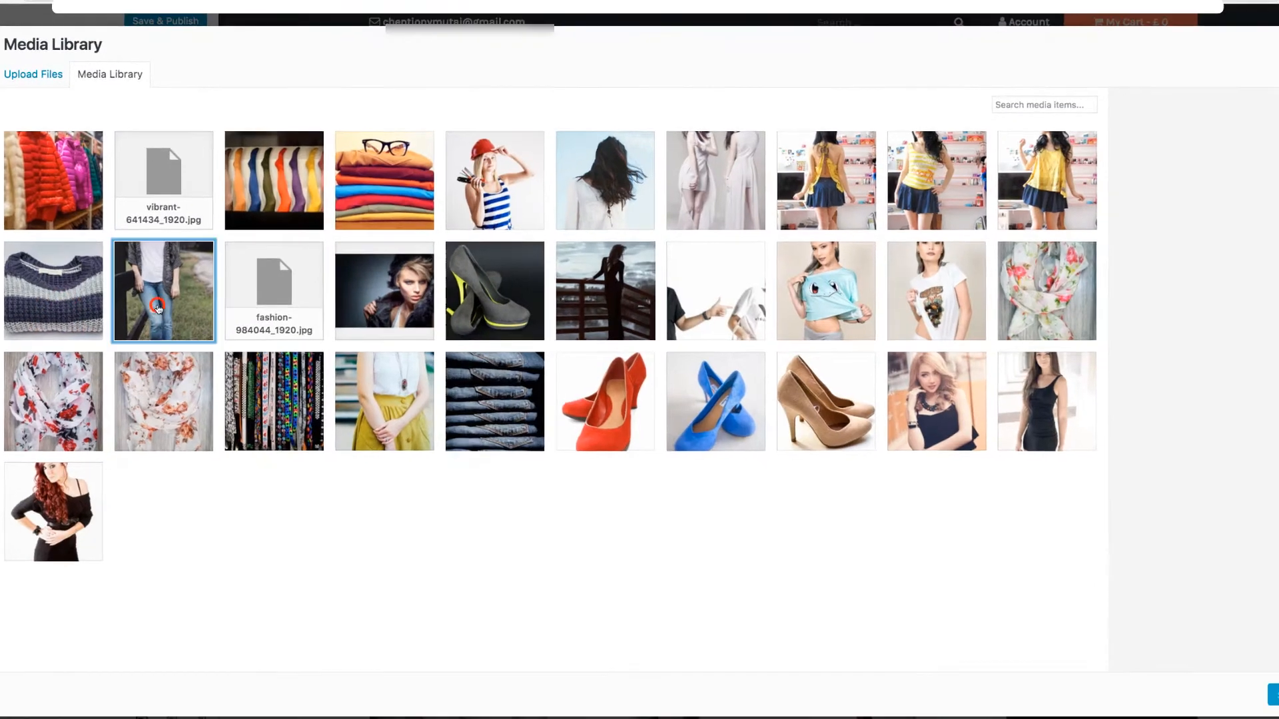
pyautogui.click(162, 291)
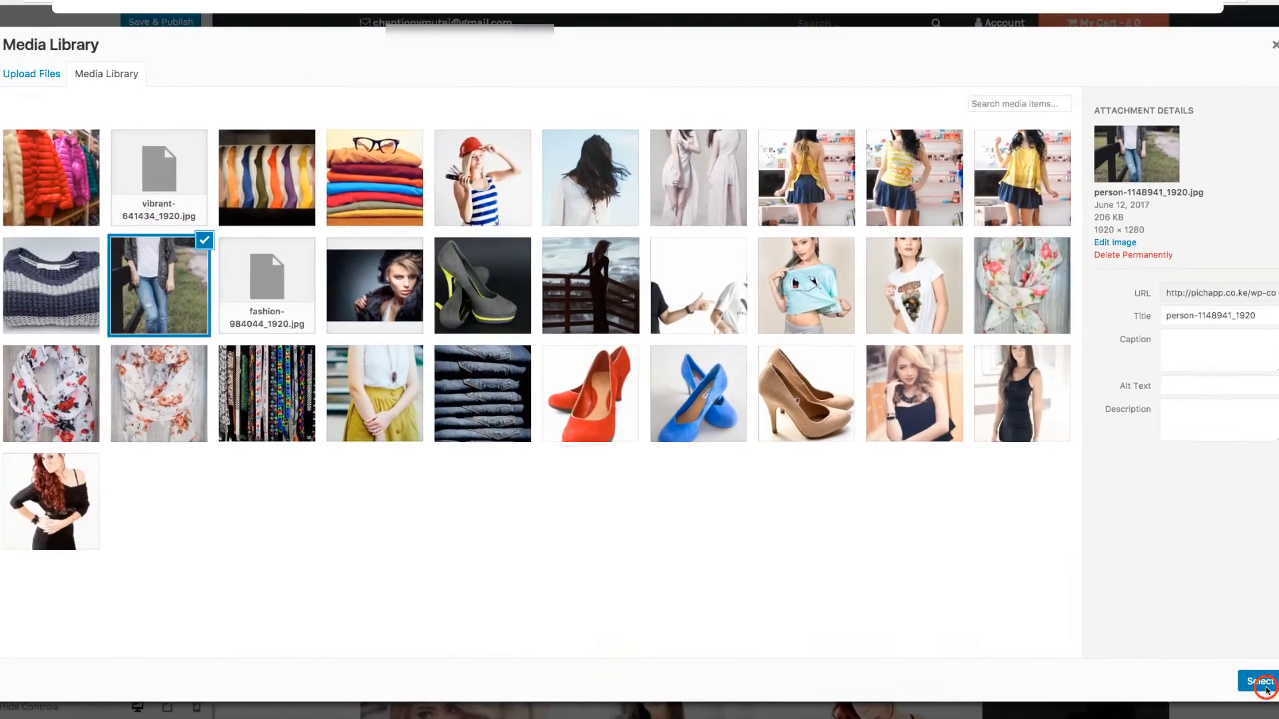
pyautogui.click(1258, 681)
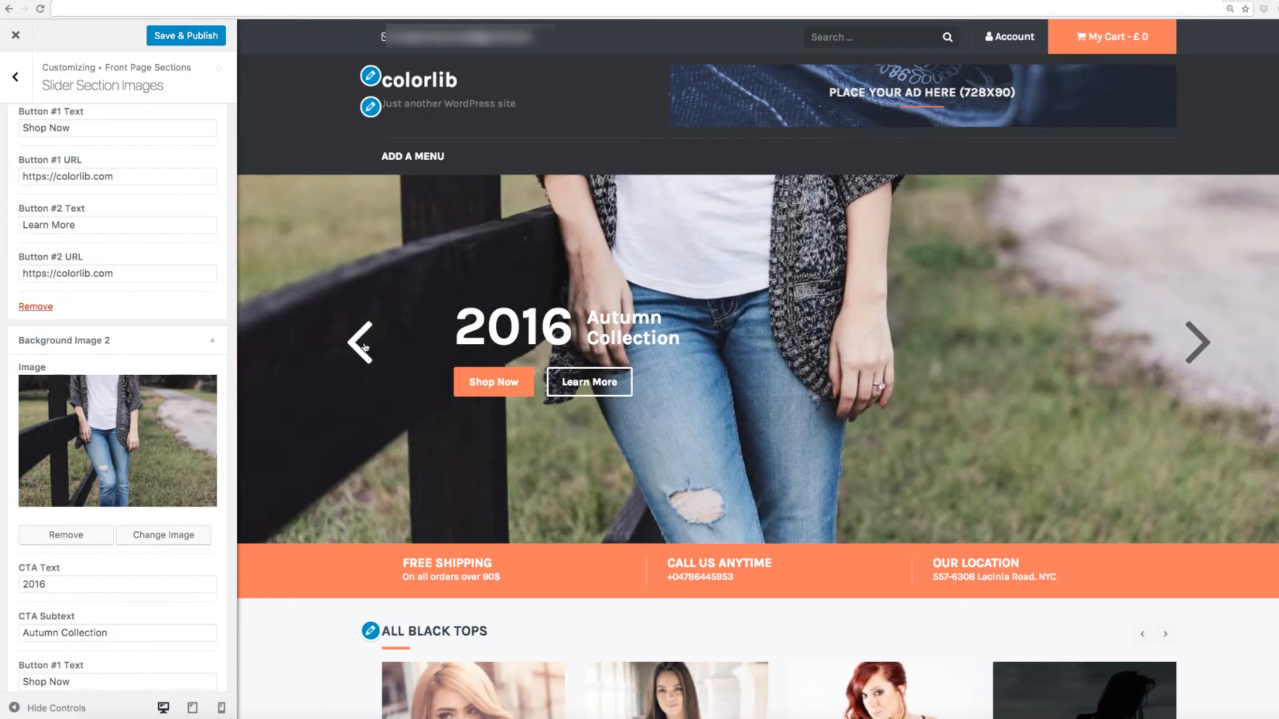
pyautogui.click(1198, 342)
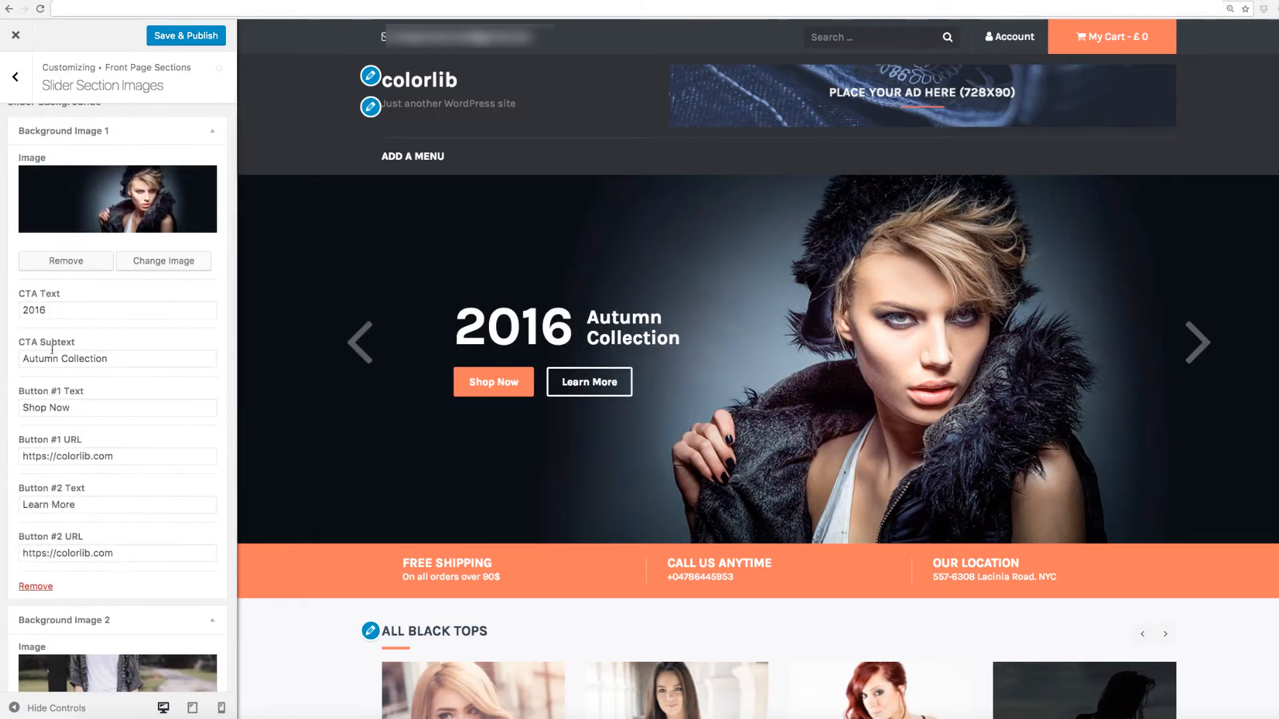
pyautogui.scroll(-3)
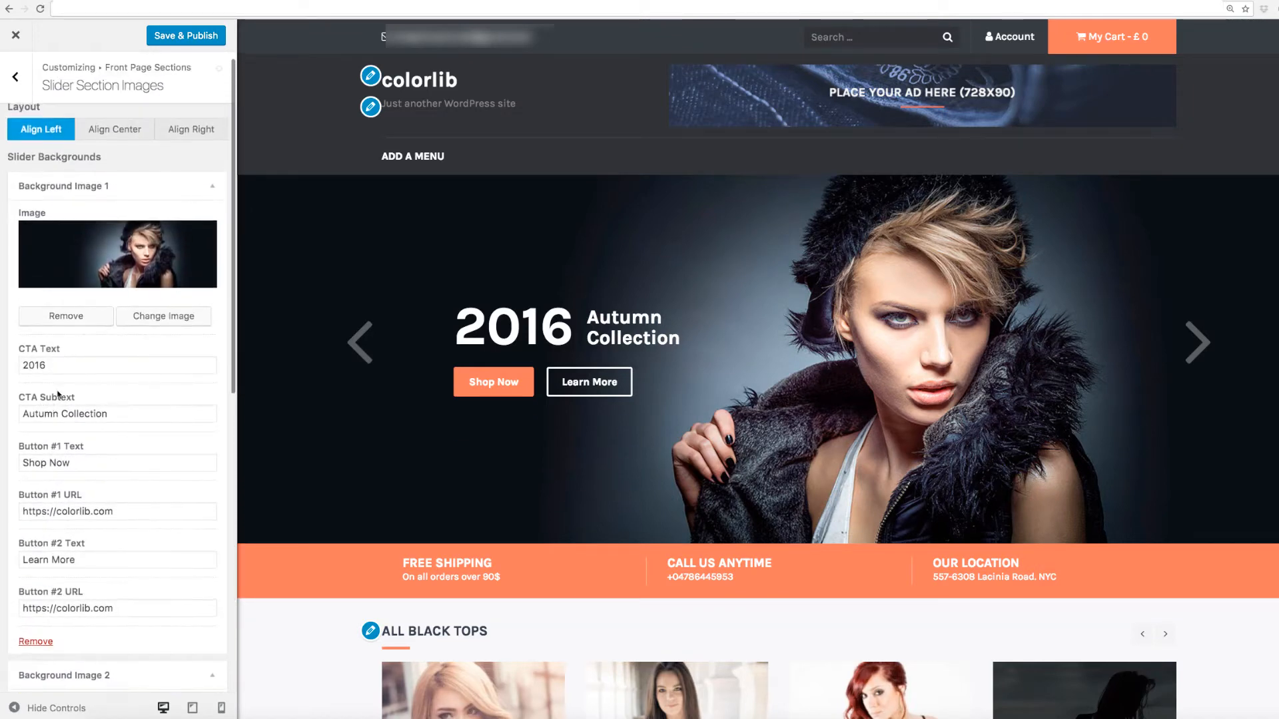
# Make Info Section #1 read FREE CONSULTATION / Only on working hours with the chat-bubble icon.
pyautogui.click(14, 75)
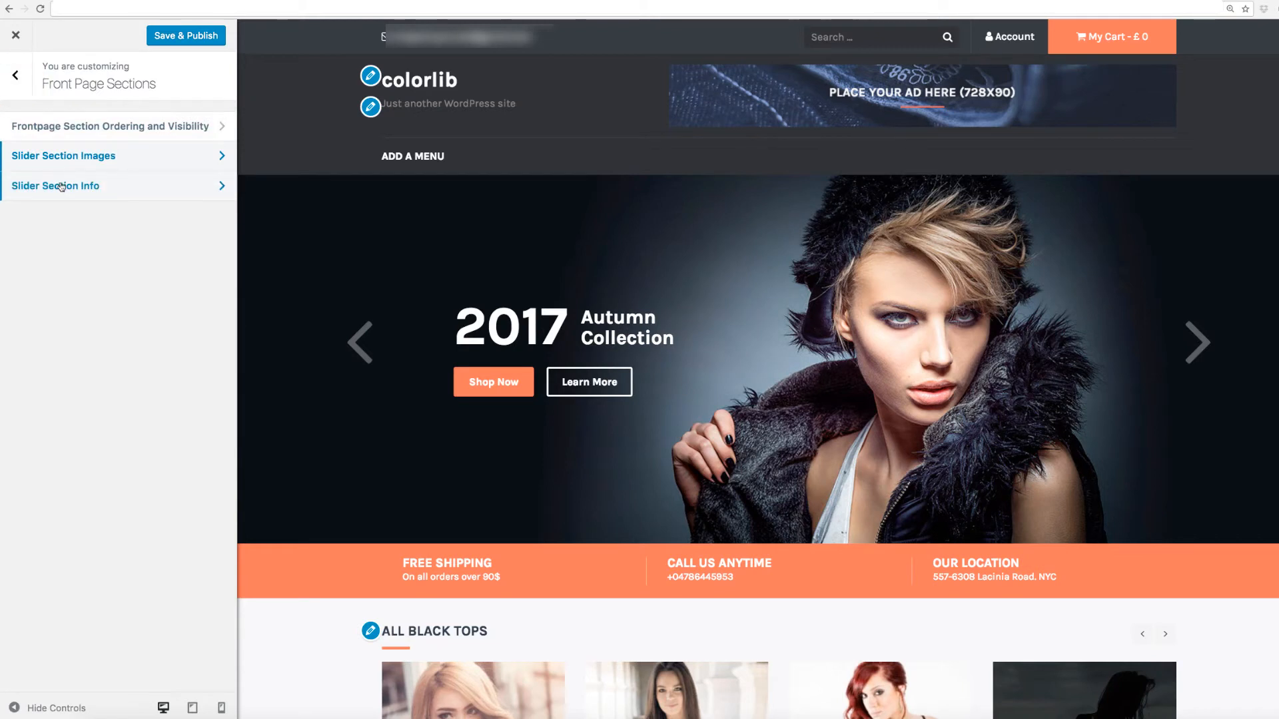
pyautogui.click(55, 185)
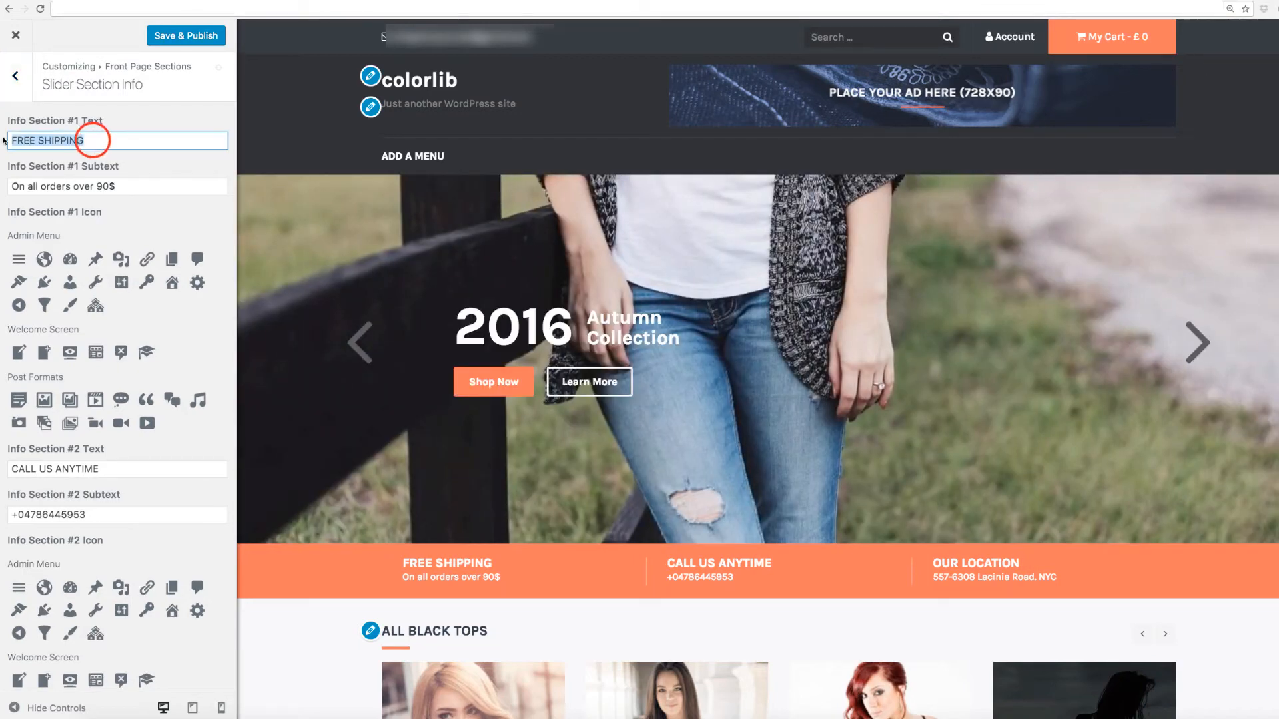
pyautogui.doubleClick(59, 140)
pyautogui.write('FREE CONSU')
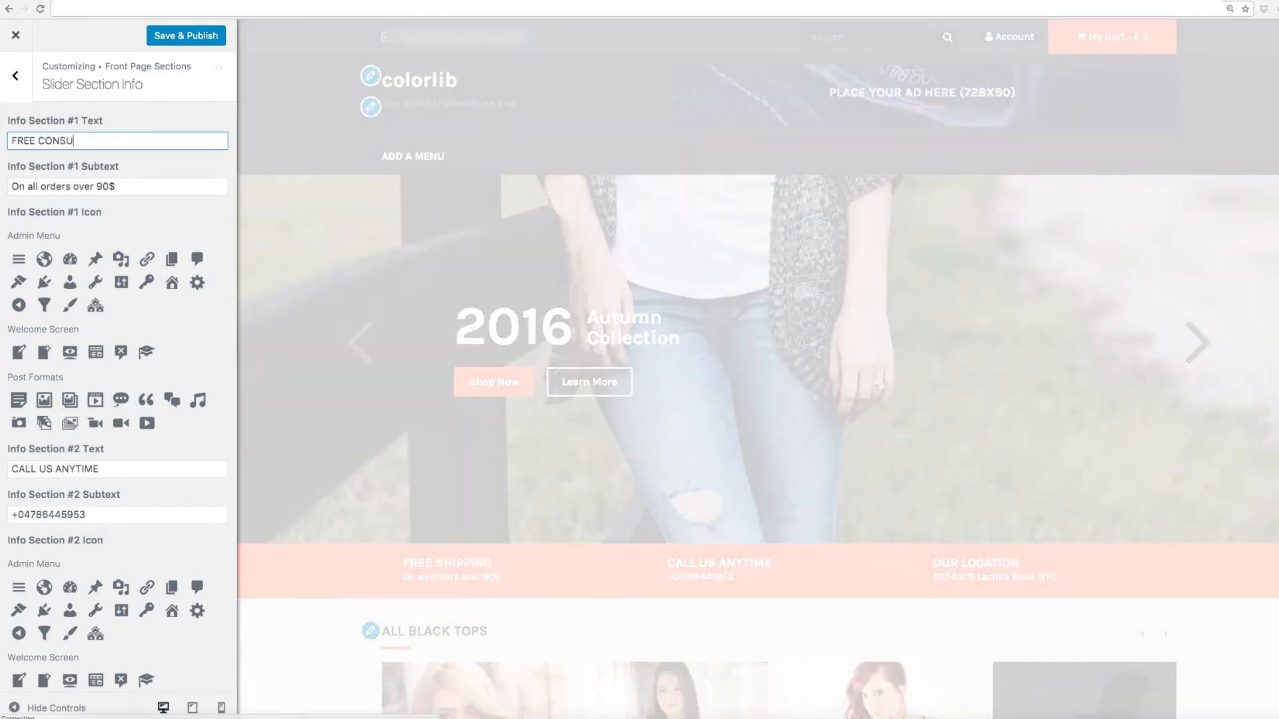
pyautogui.write('LTATION')
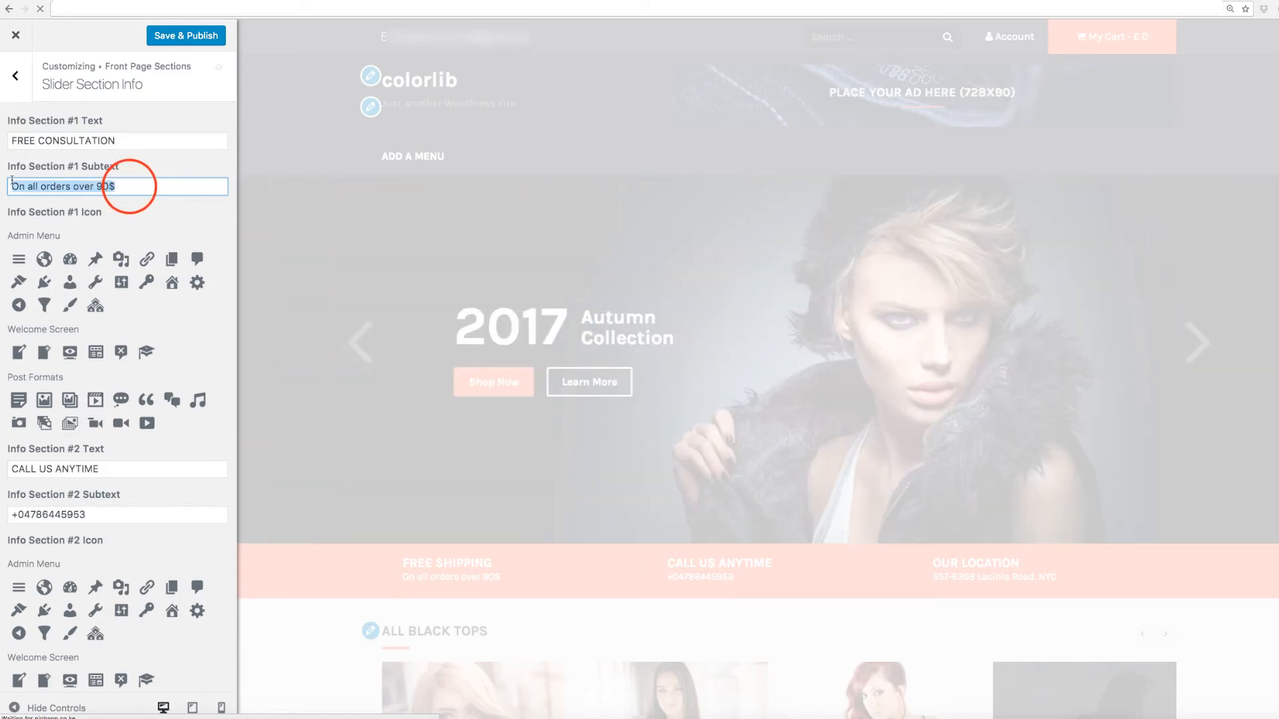
pyautogui.write('Only')
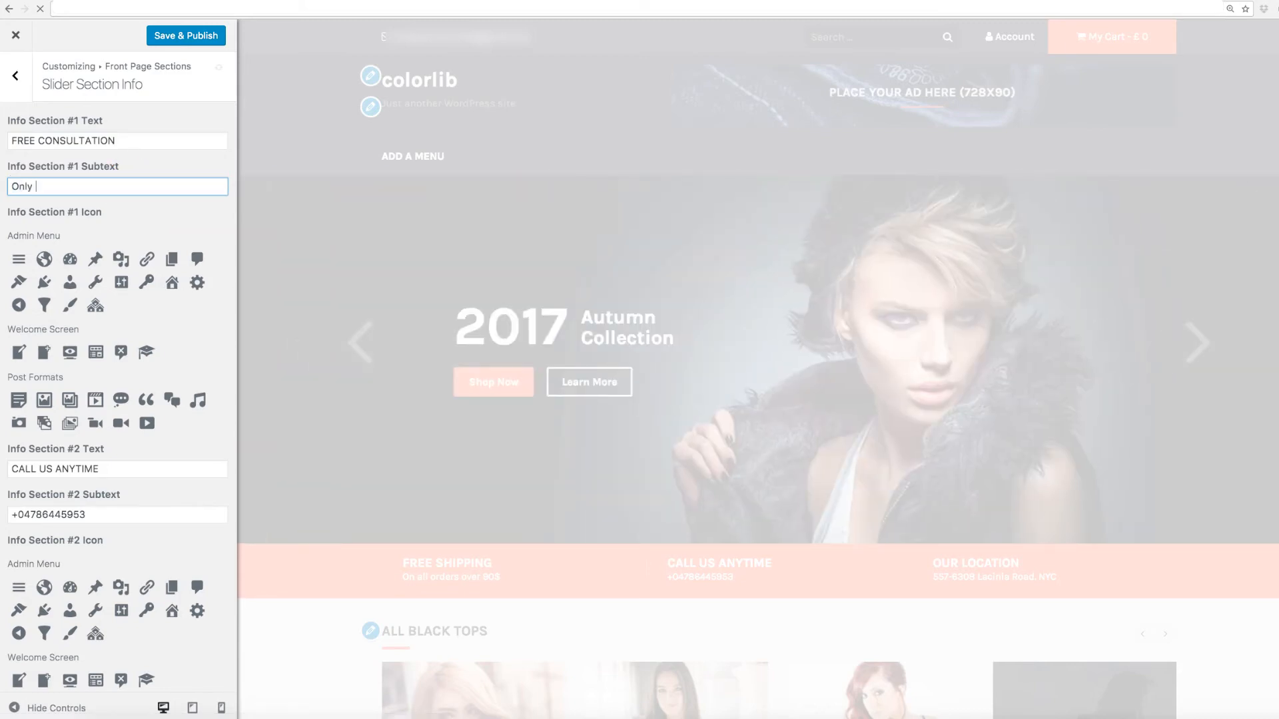
pyautogui.write('on working')
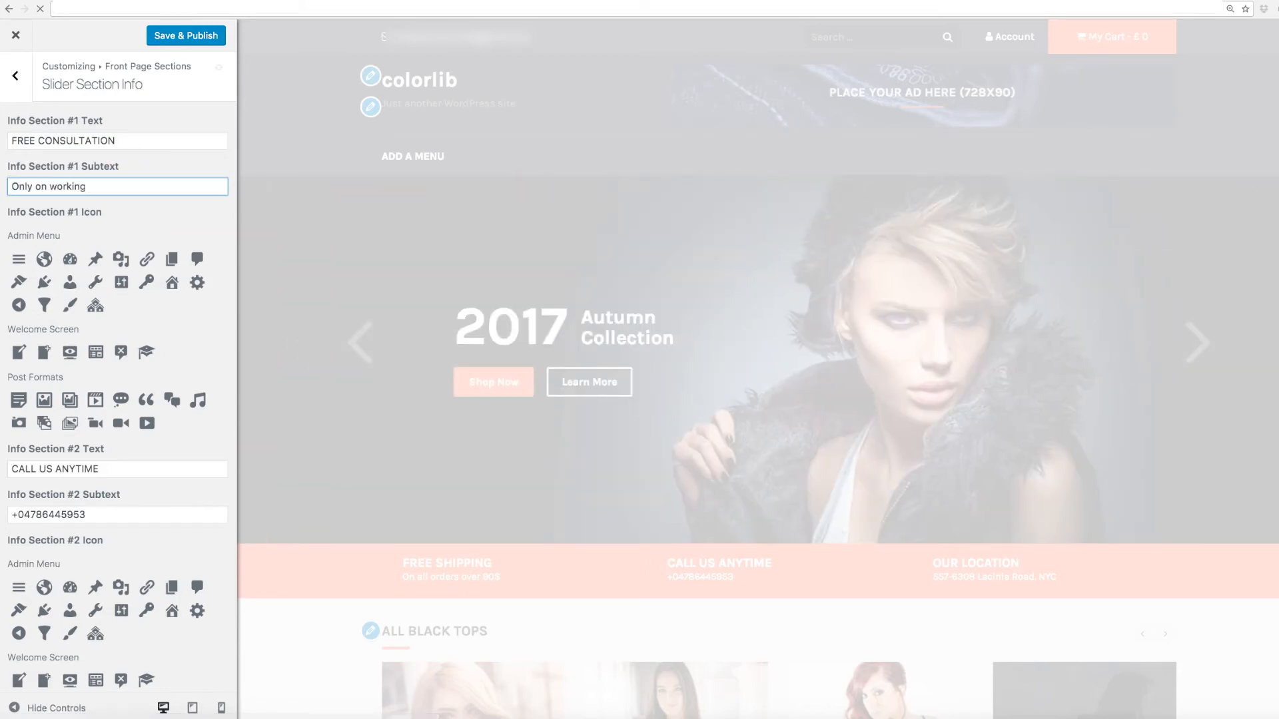
pyautogui.write('hours')
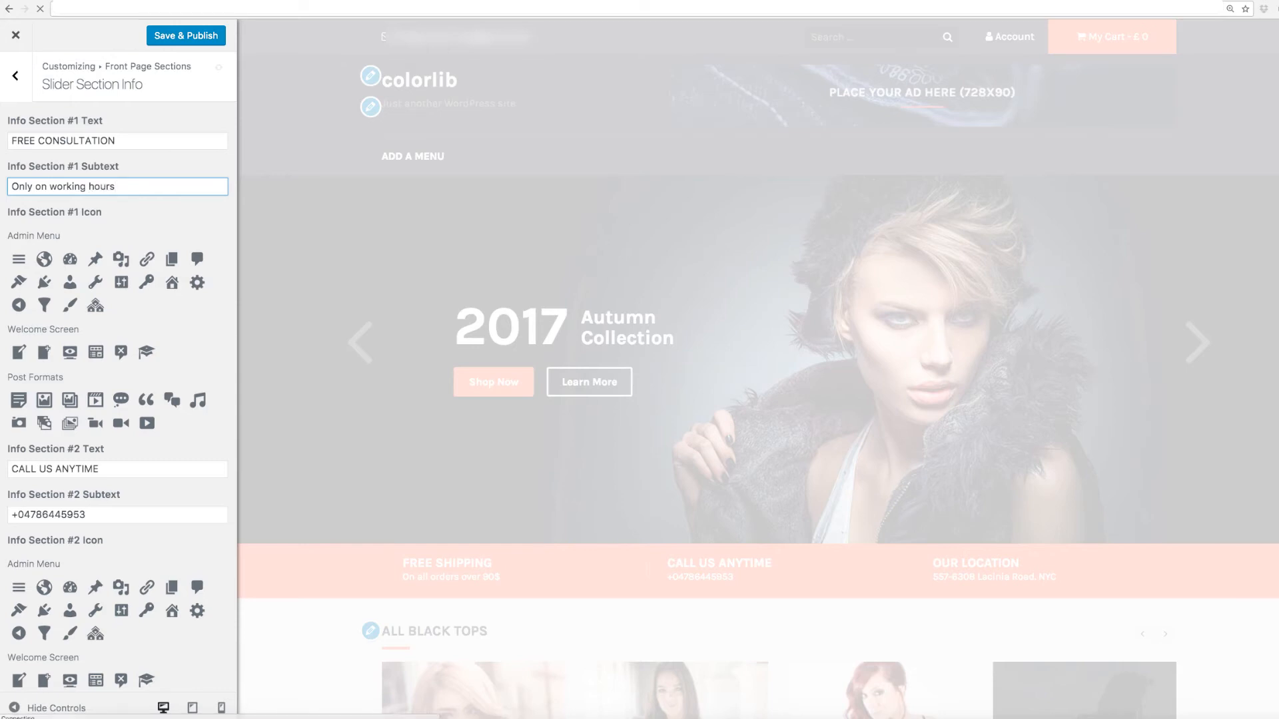
pyautogui.moveTo(161, 226)
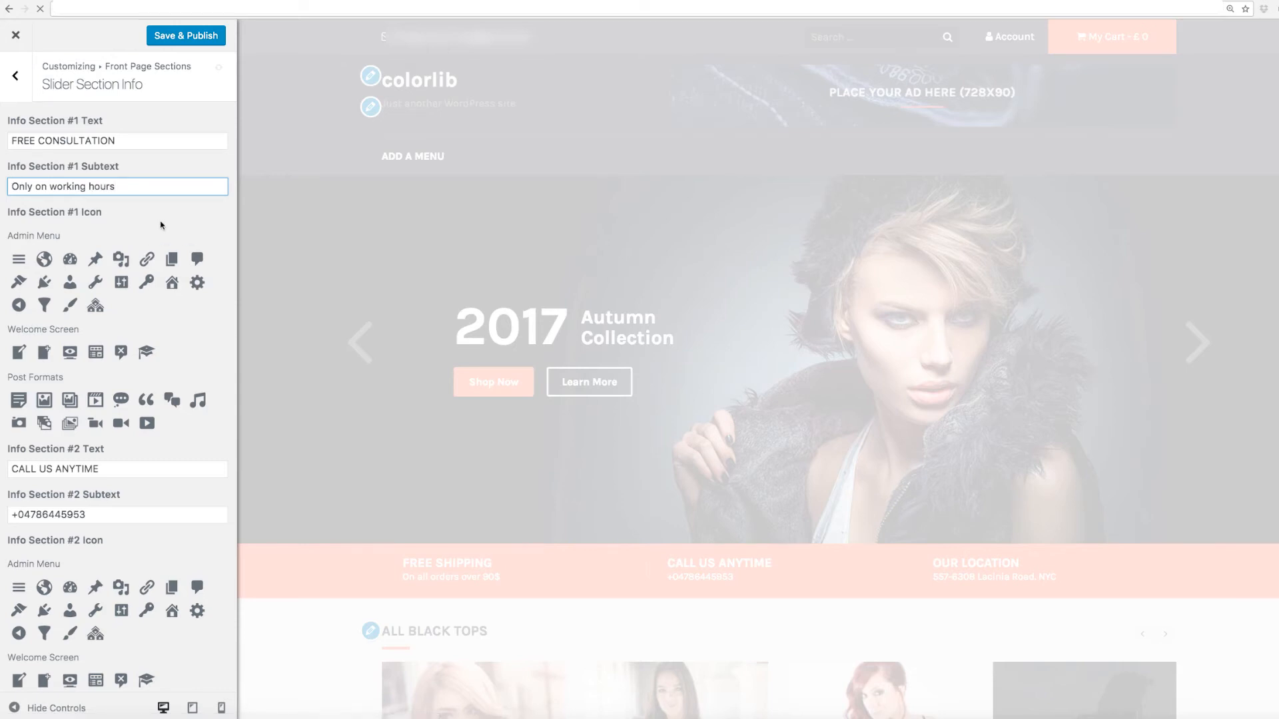
pyautogui.click(172, 399)
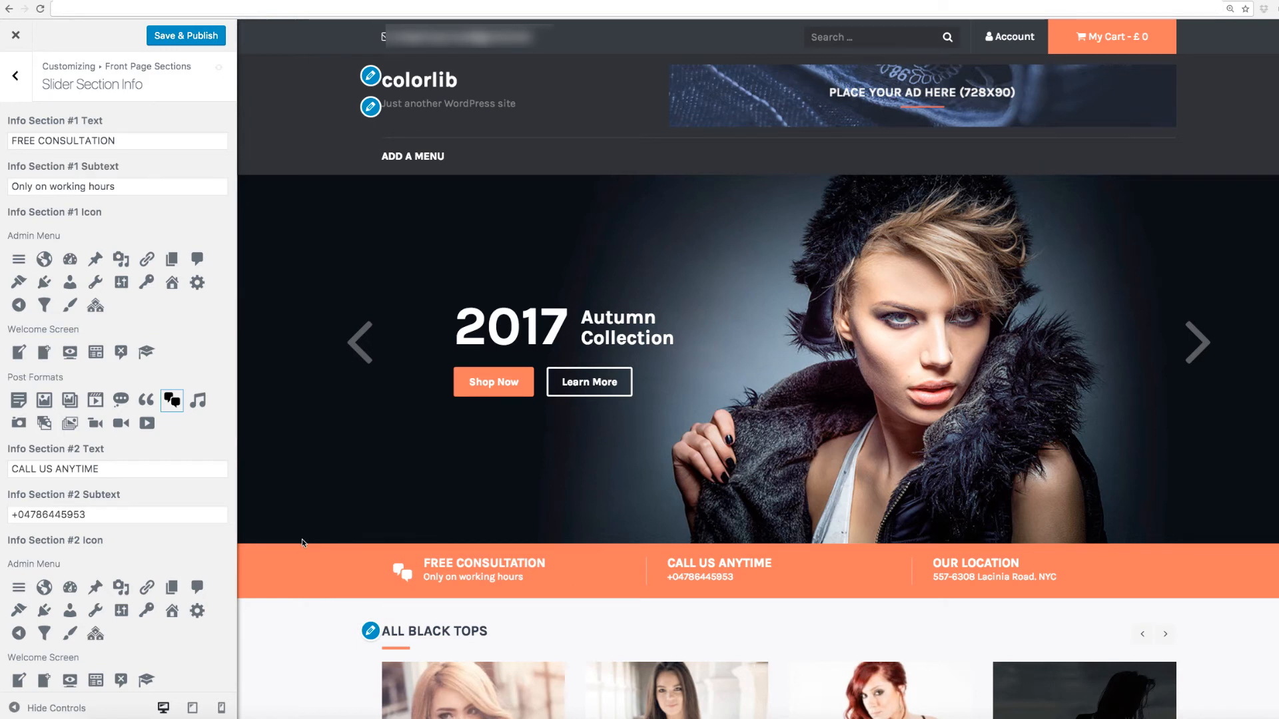
pyautogui.moveTo(376, 527)
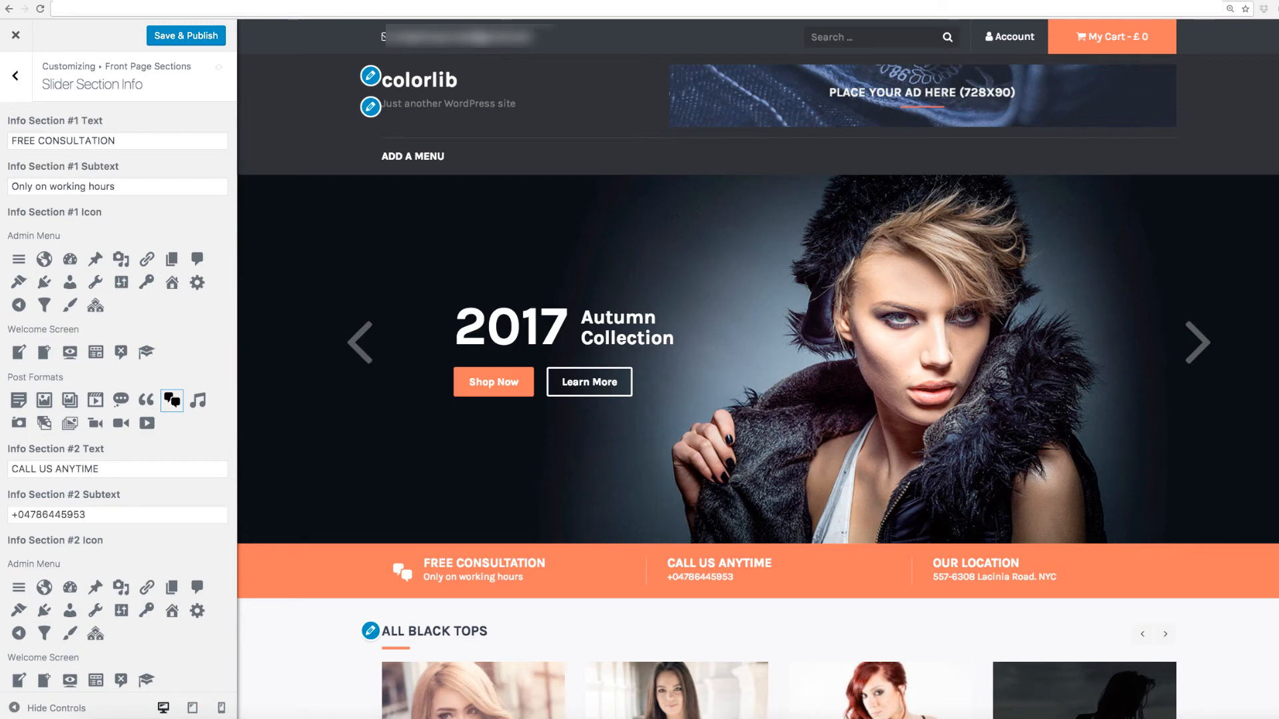
# Choose the green swatch under Theme Options > Colors as the site color scheme.
pyautogui.click(15, 74)
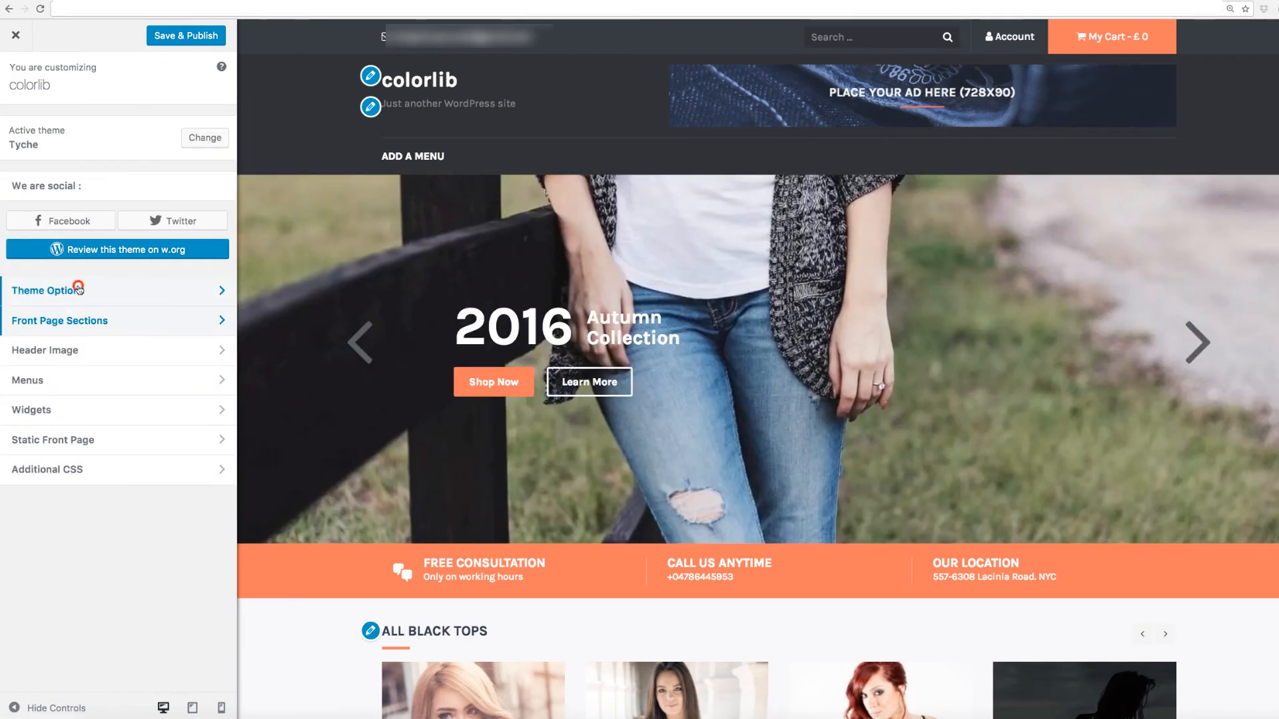
pyautogui.click(45, 291)
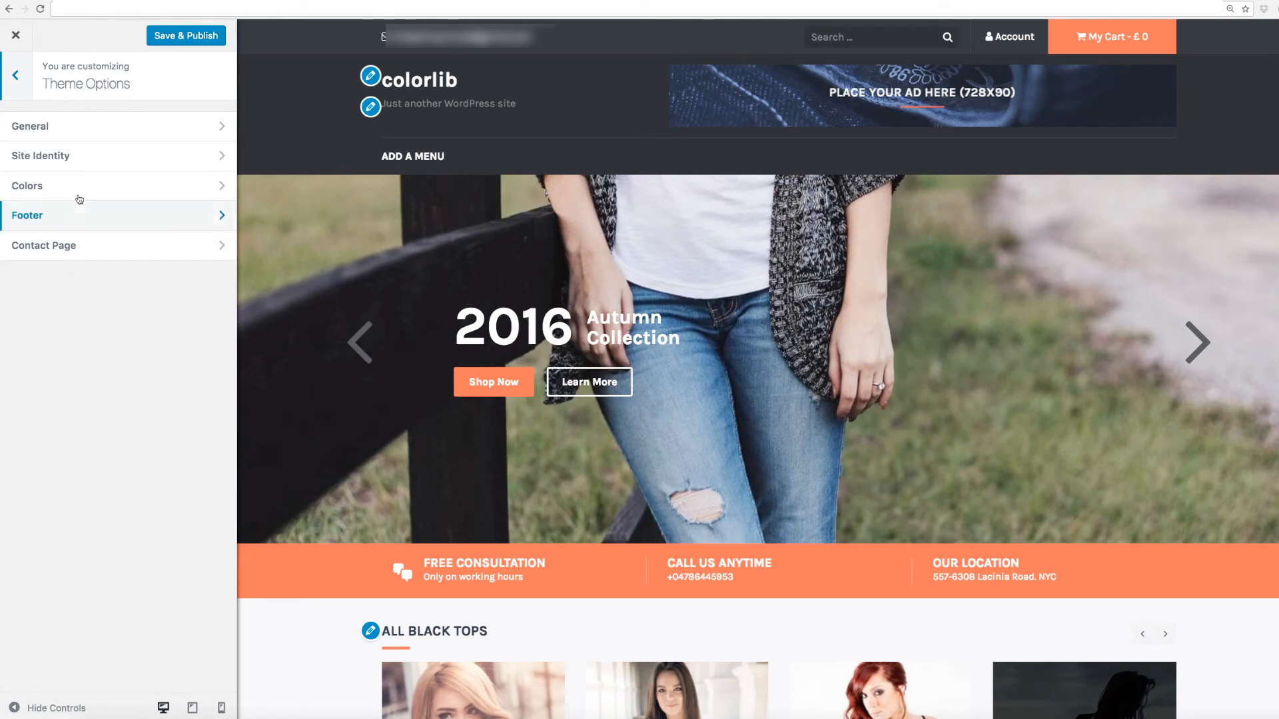
pyautogui.click(27, 185)
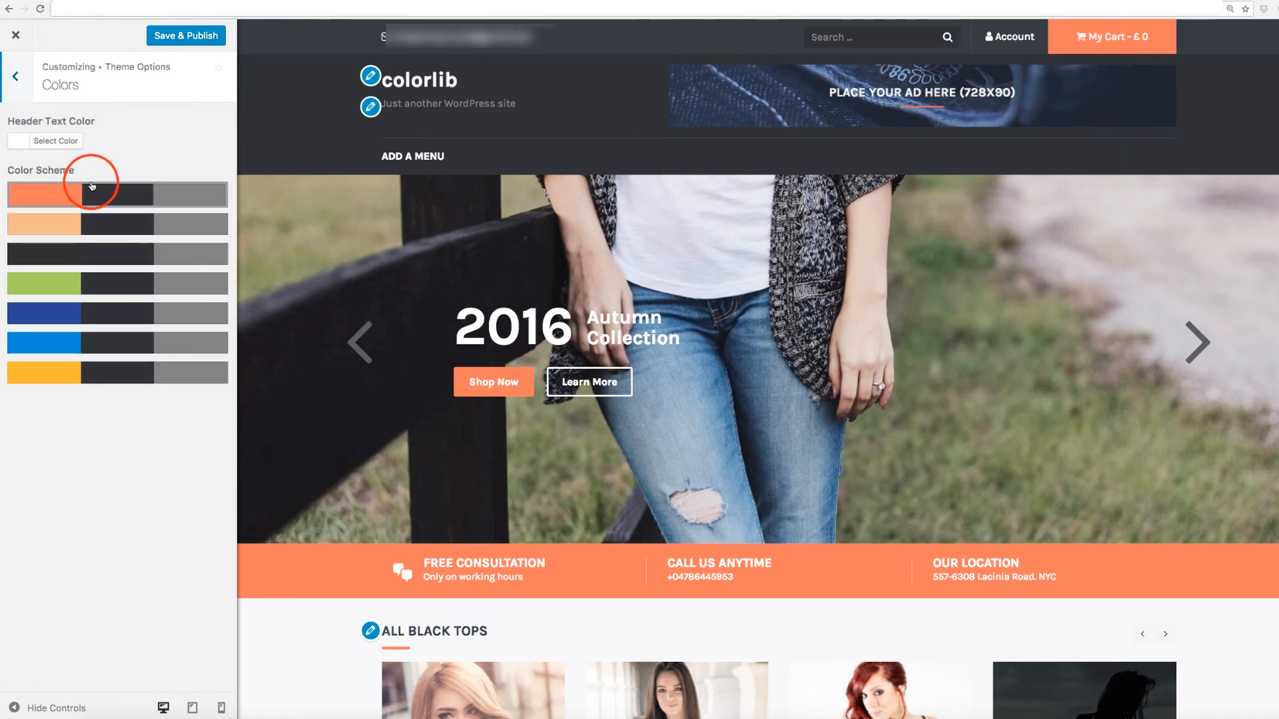
pyautogui.click(78, 284)
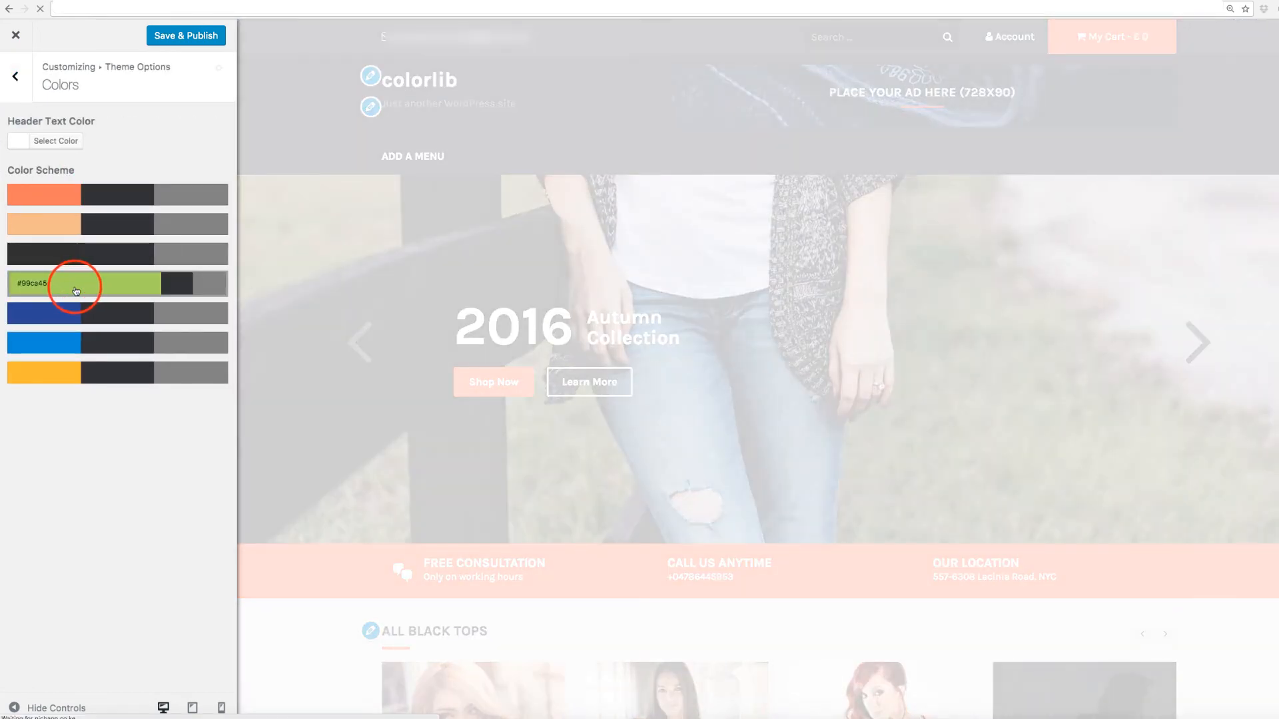
pyautogui.click(77, 284)
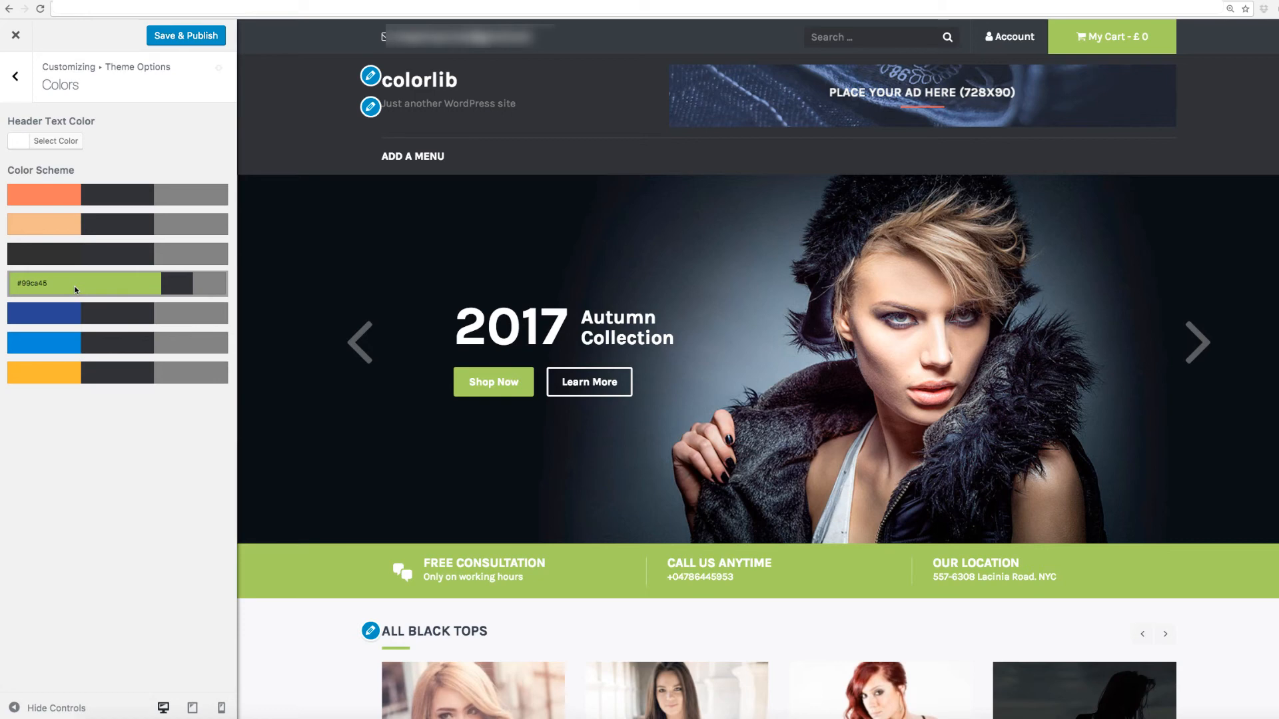
pyautogui.click(14, 74)
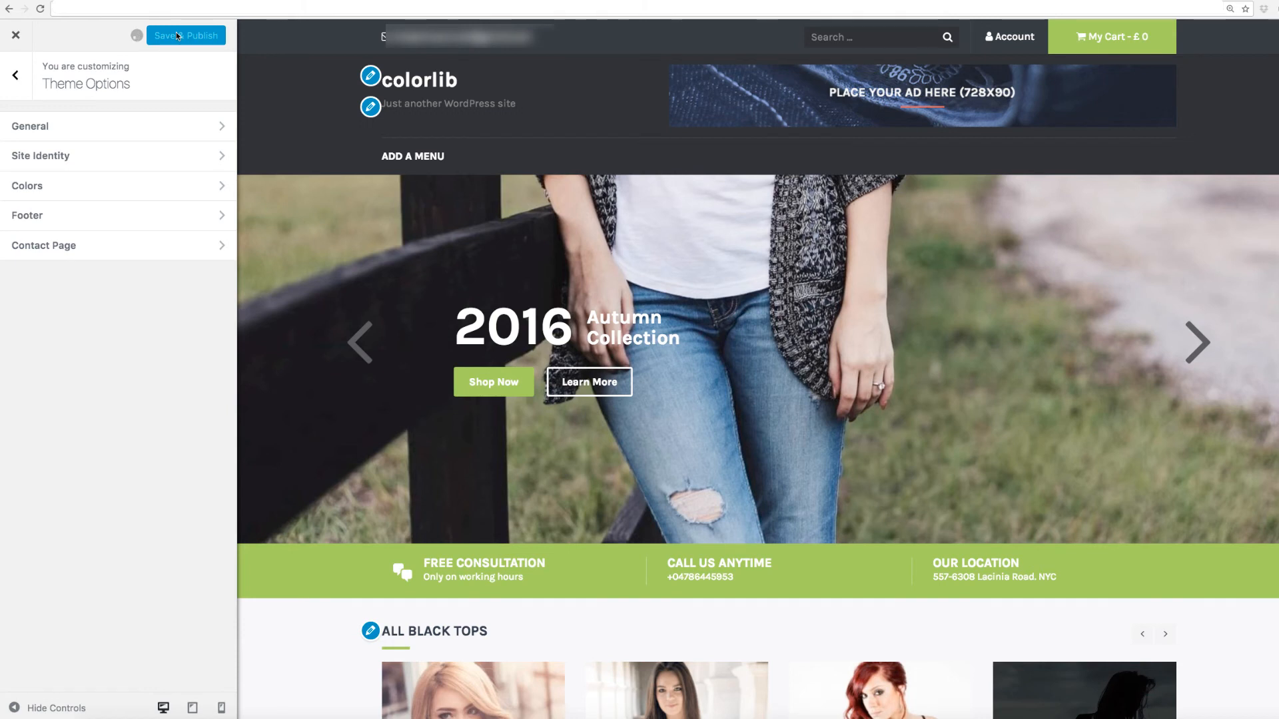
# Save & Publish the customizer changes so the green front page goes live.
pyautogui.click(185, 36)
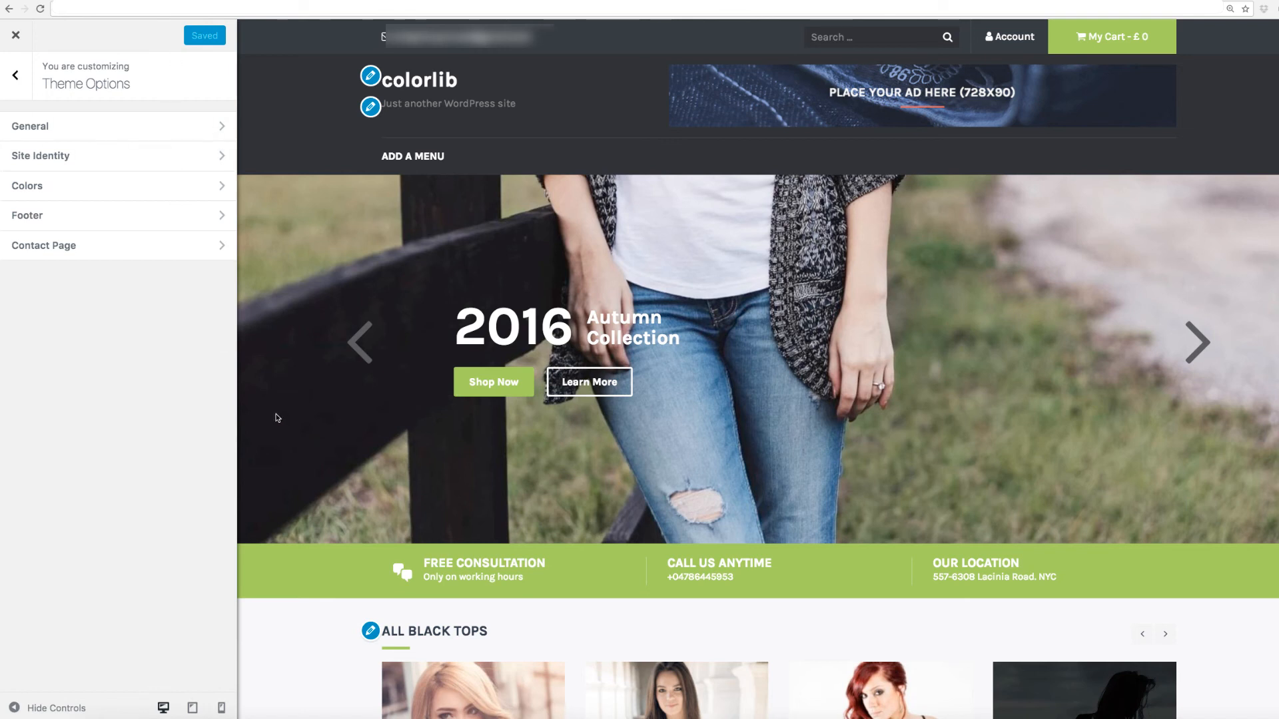
pyautogui.moveTo(281, 419)
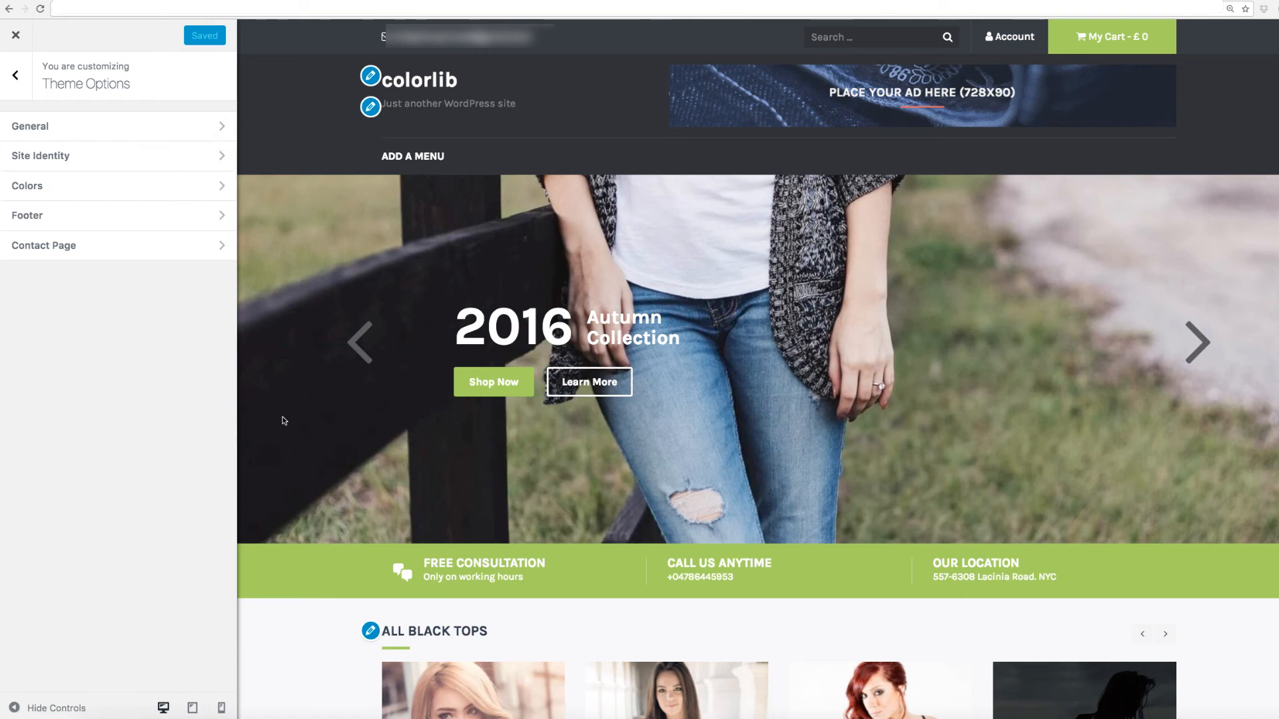
pyautogui.moveTo(216, 343)
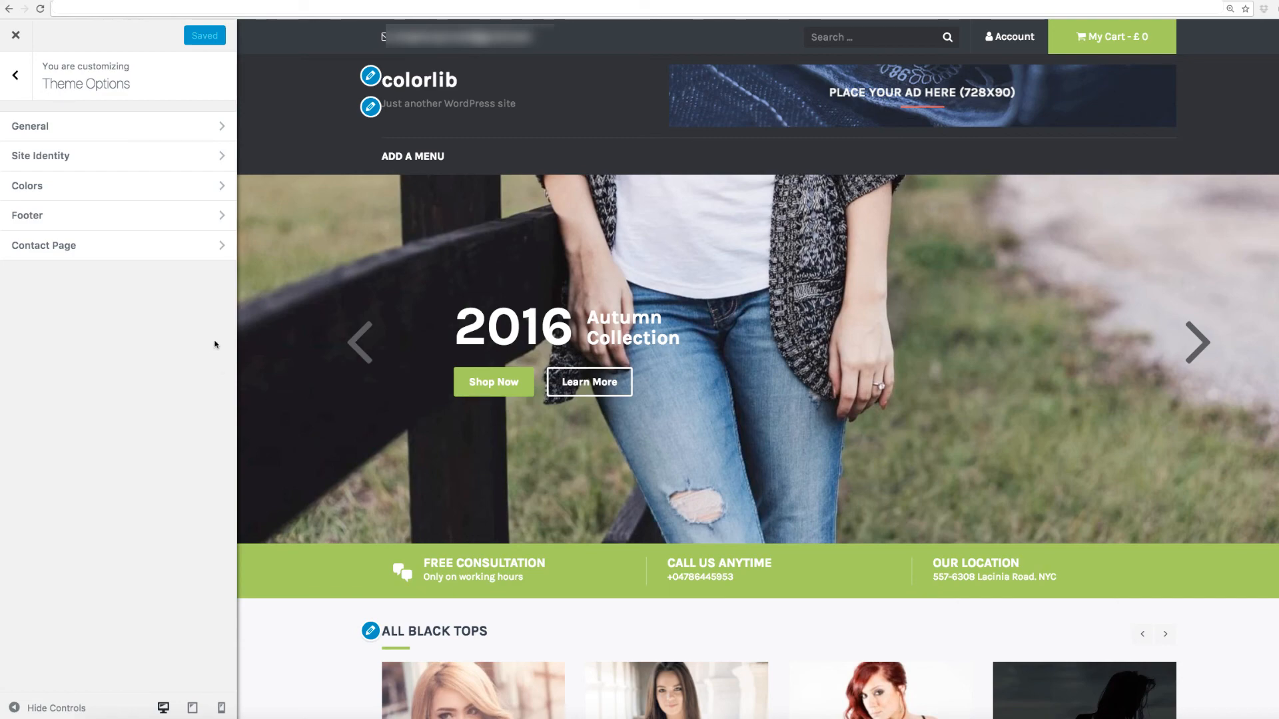